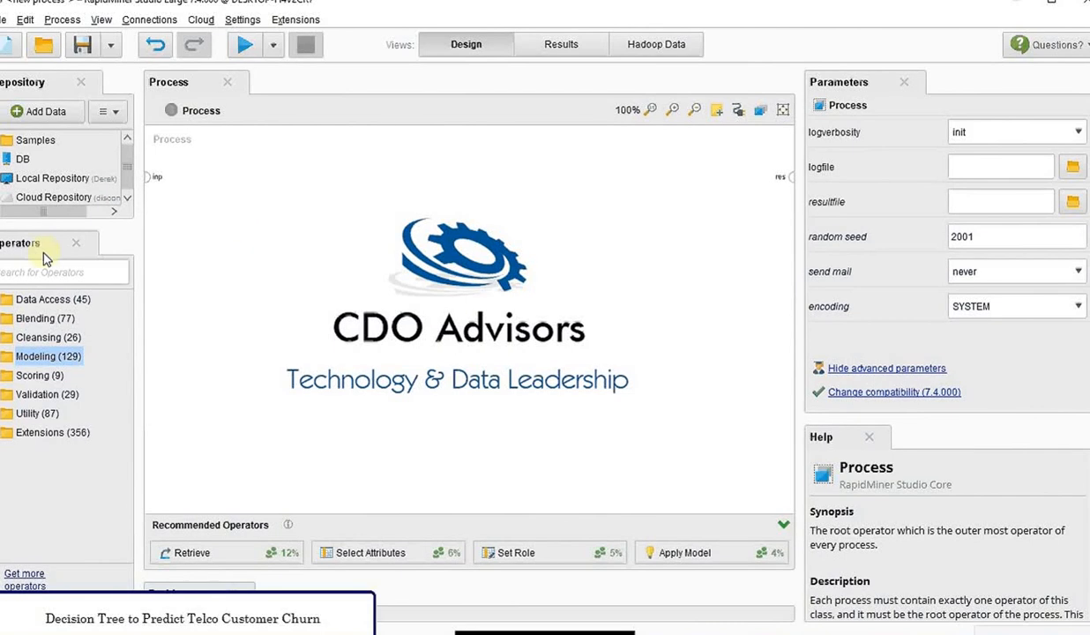
mouse_move(247, 266)
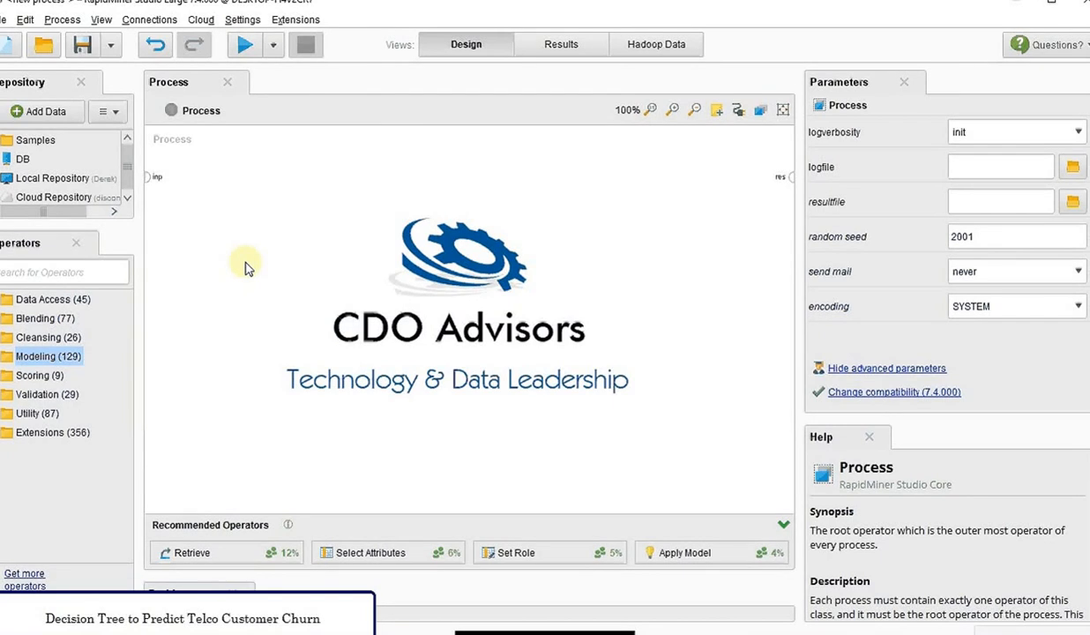
mouse_move(284, 292)
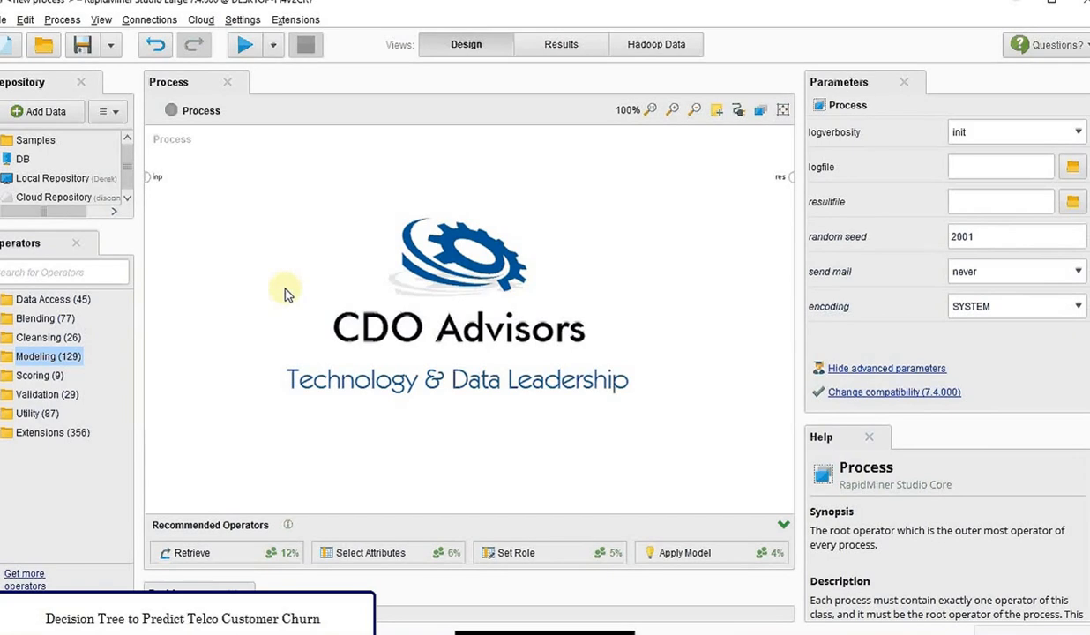
mouse_move(212, 247)
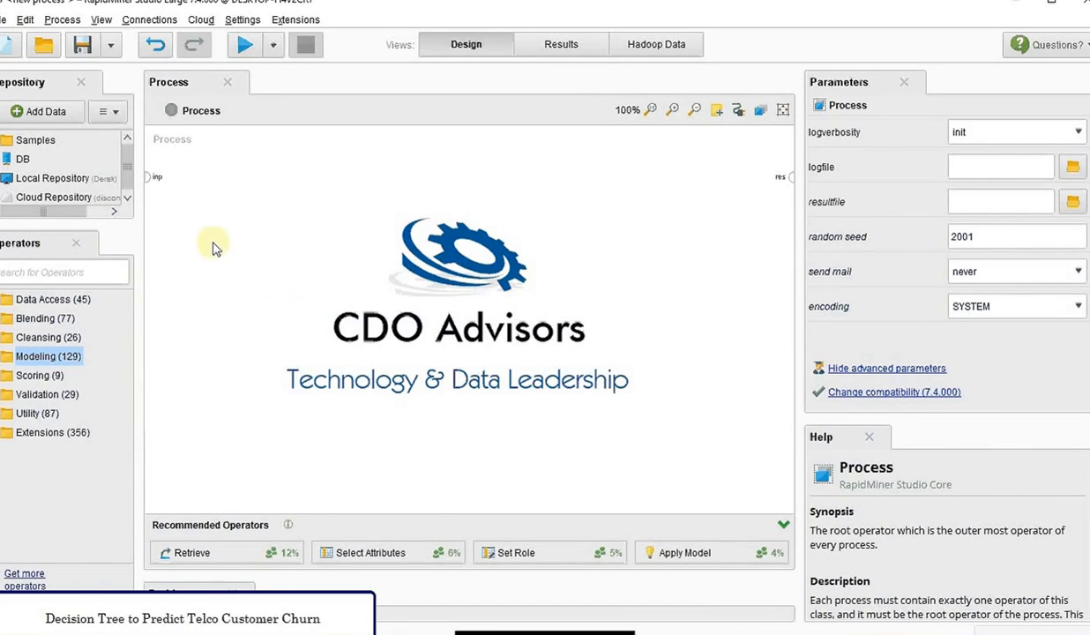
mouse_move(173, 268)
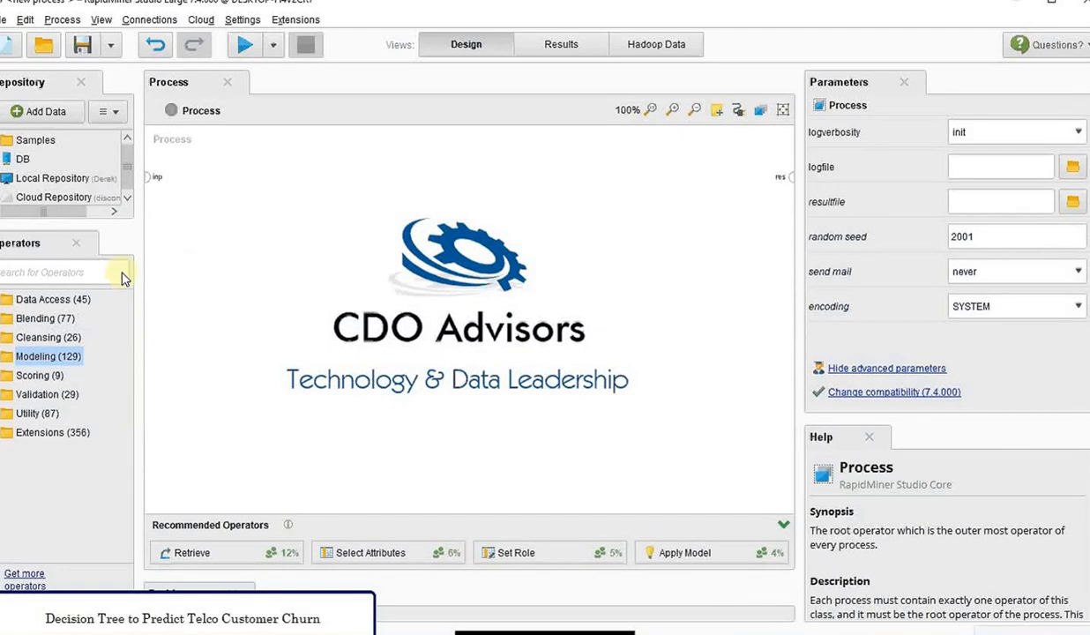
mouse_move(119, 275)
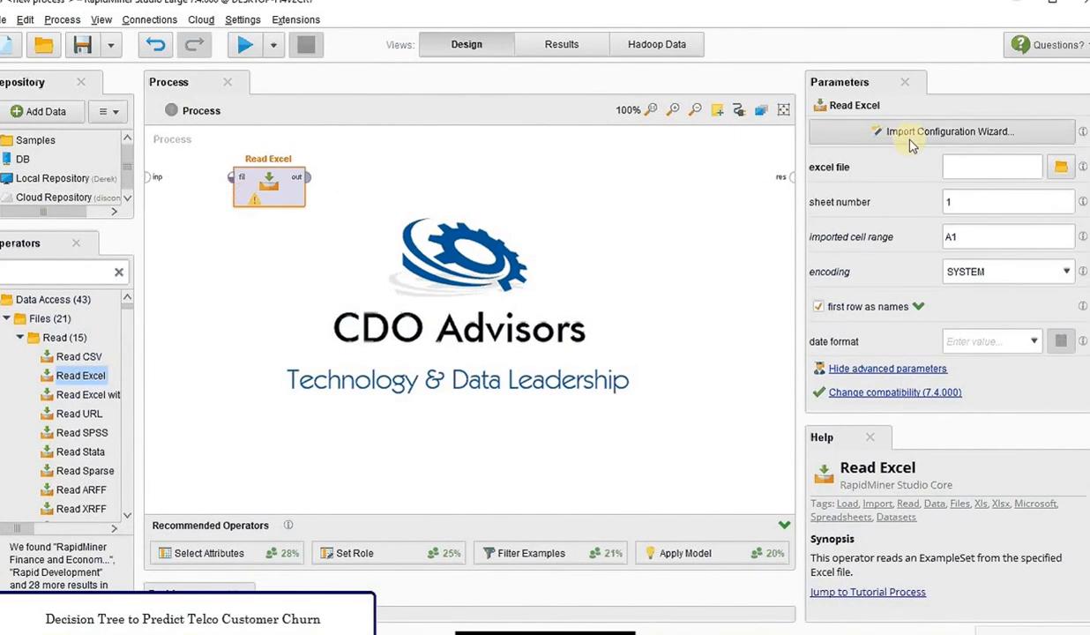
Step: Start the import wizard and choose Telco Churn.xlsx from the Telco Data folder
left_click(947, 130)
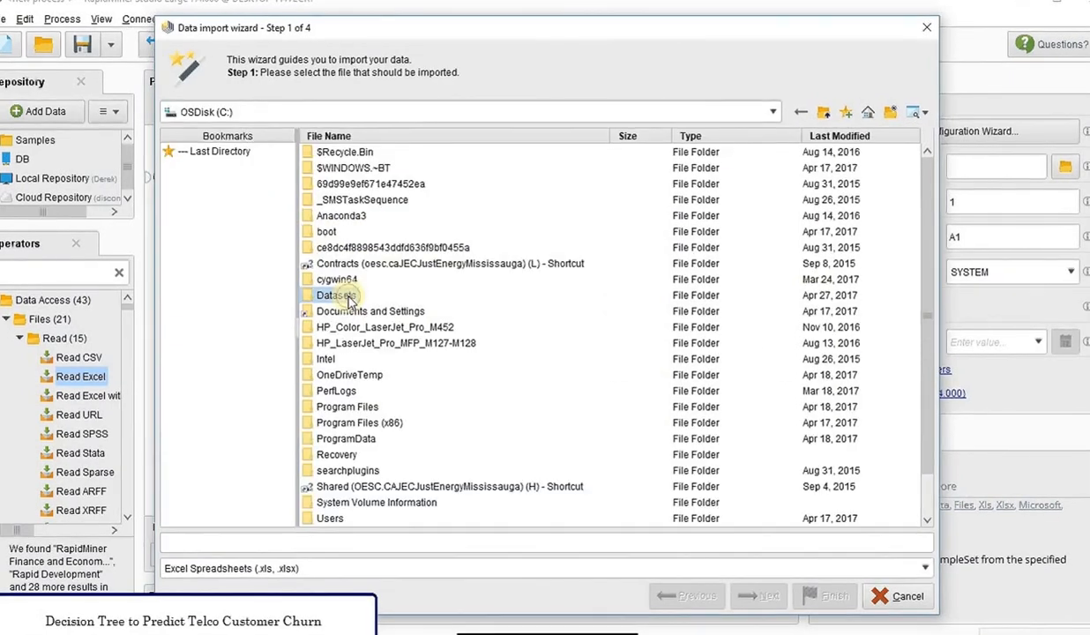
double_click(335, 294)
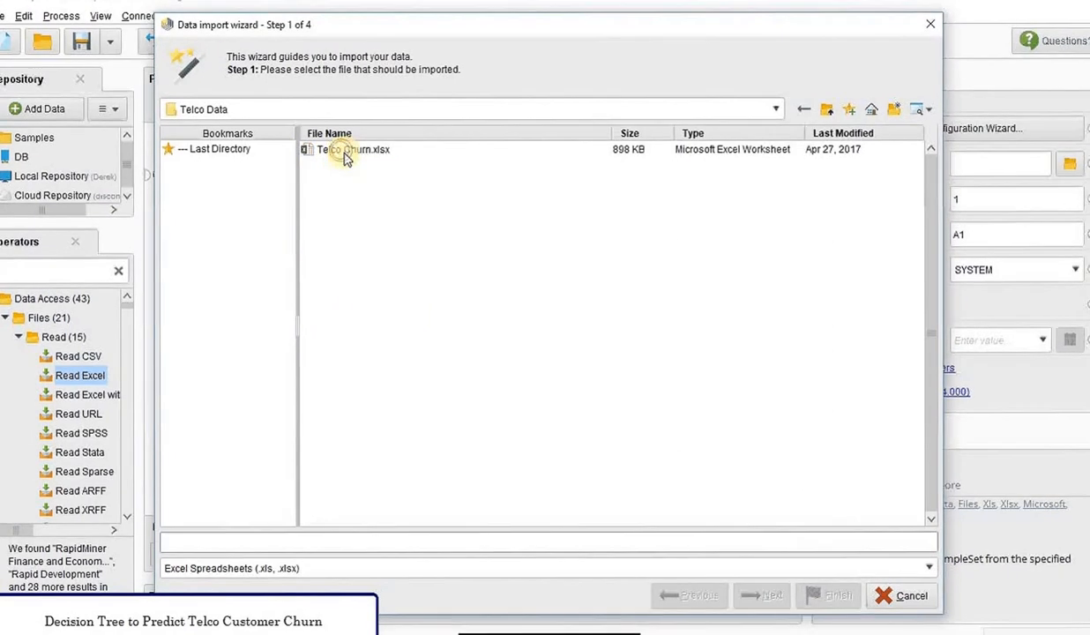
left_click(764, 592)
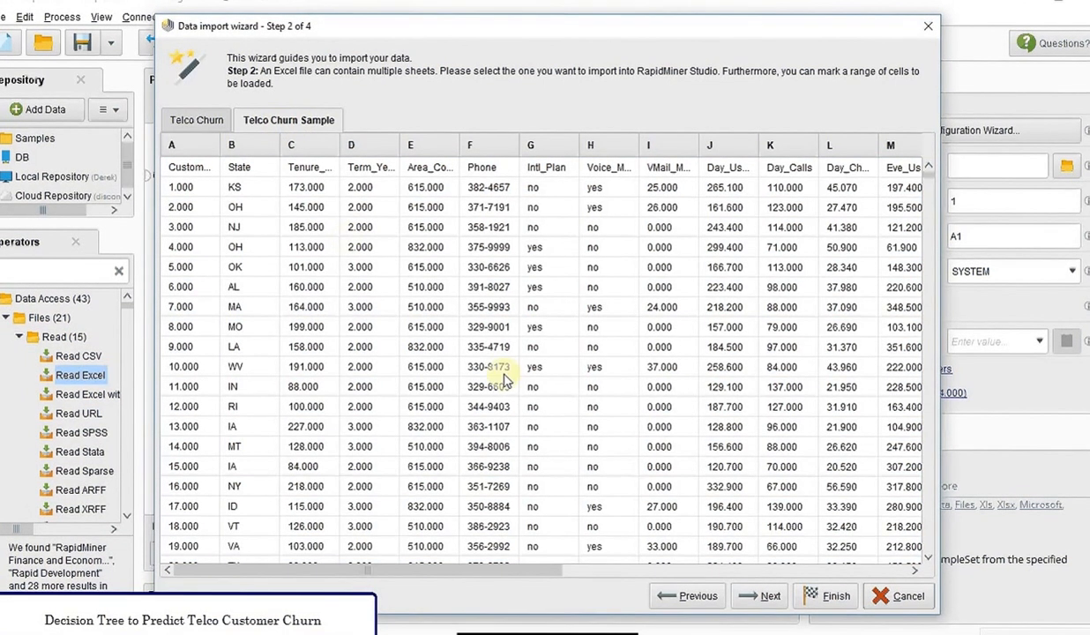
Step: Advance to step 4 and set CustomerID role id, Area_Code type nominal, Churn_Flag role label
left_click(758, 594)
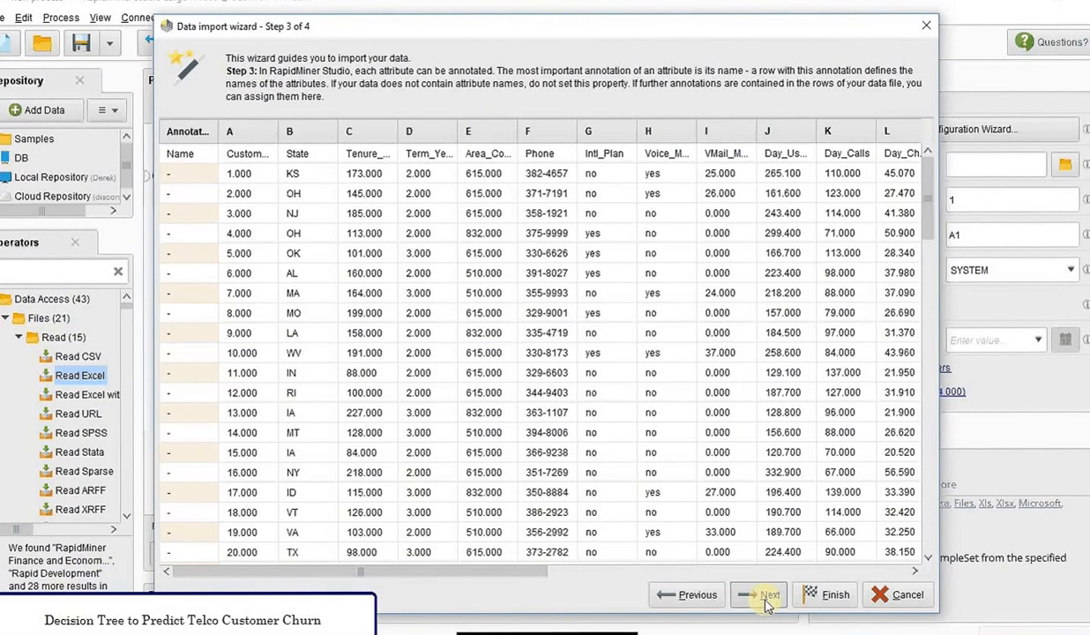
left_click(758, 594)
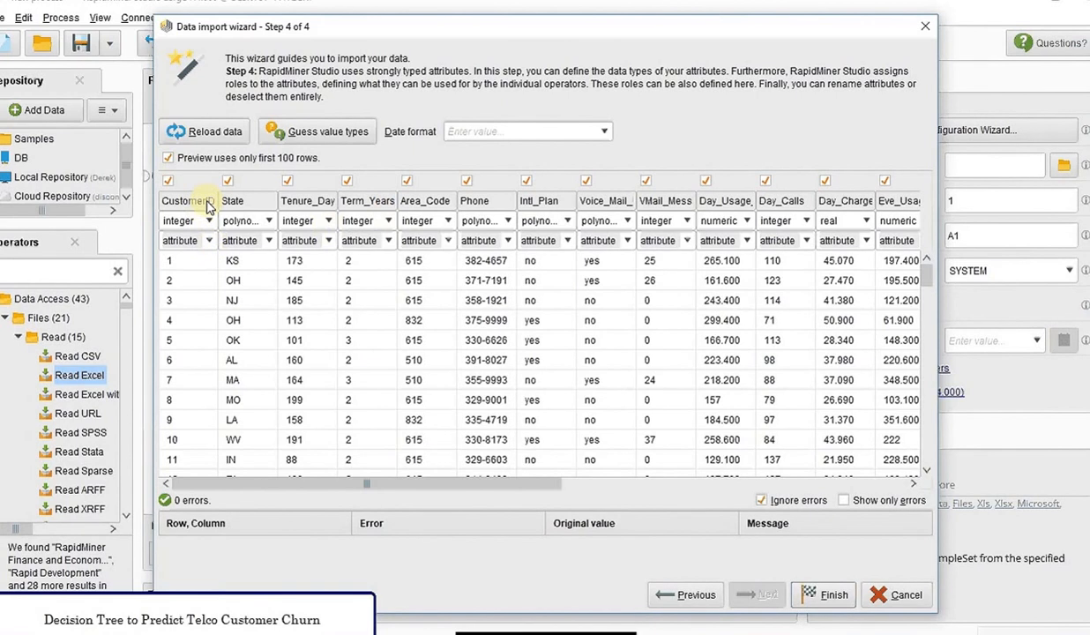
left_click(204, 240)
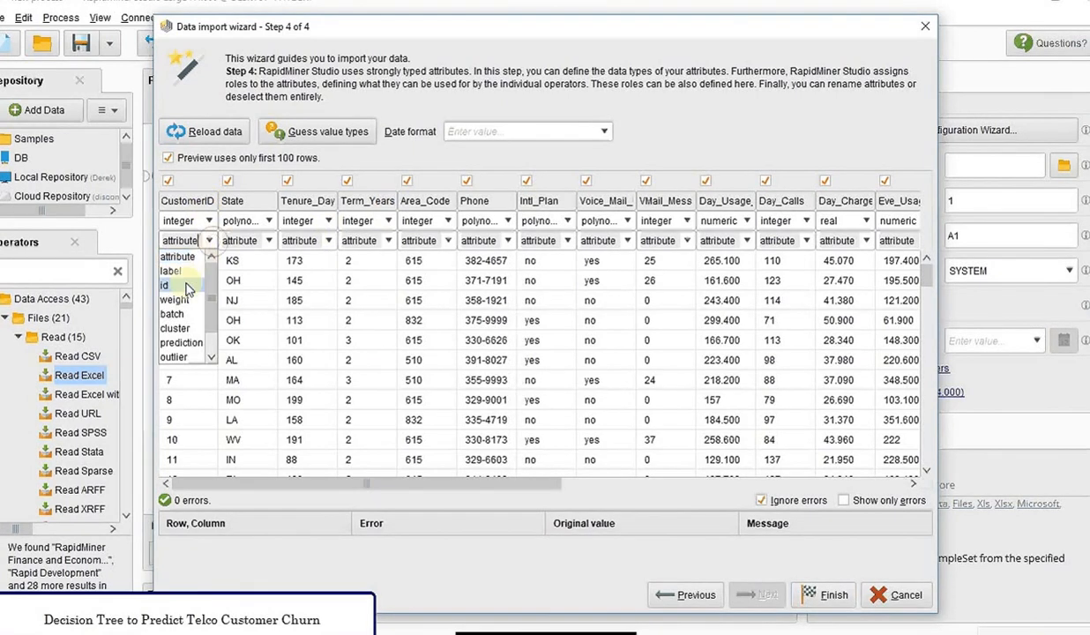
left_click(164, 286)
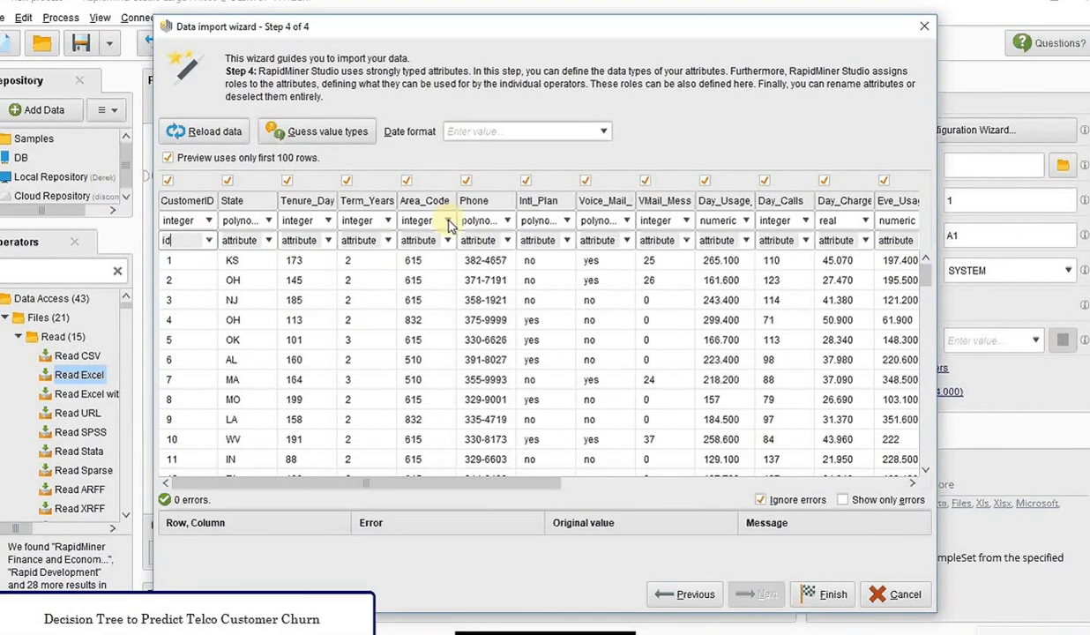
left_click(448, 221)
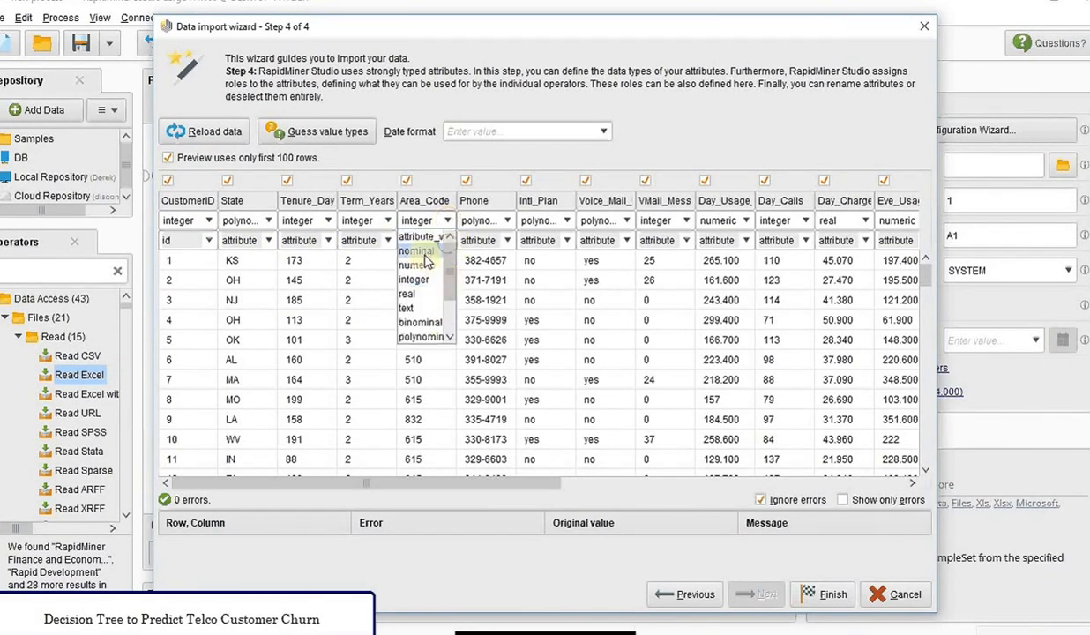
left_click(416, 251)
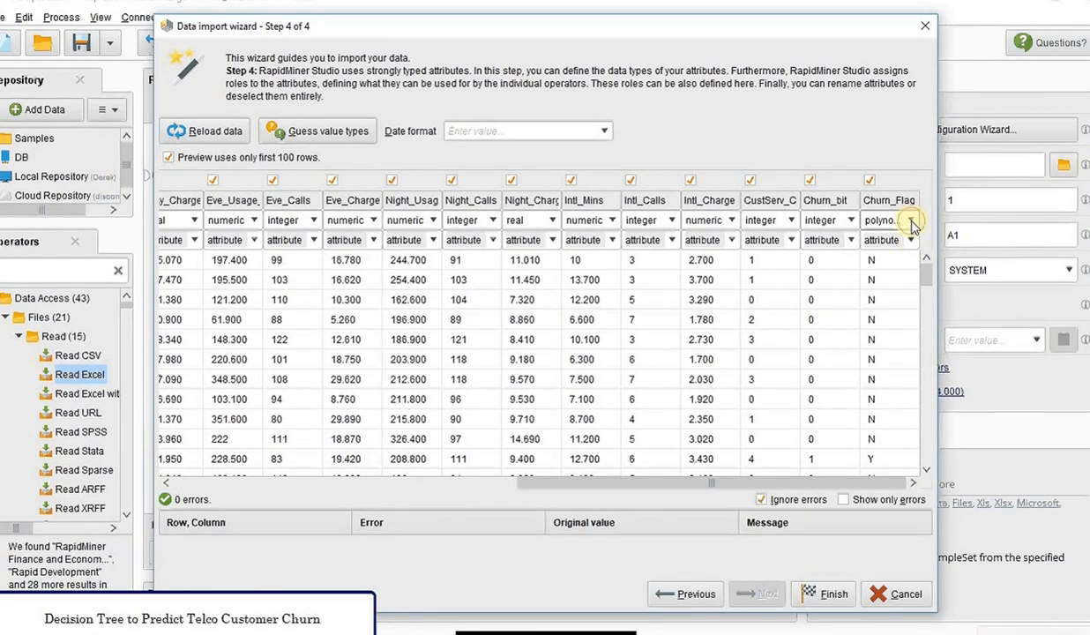
left_click(910, 240)
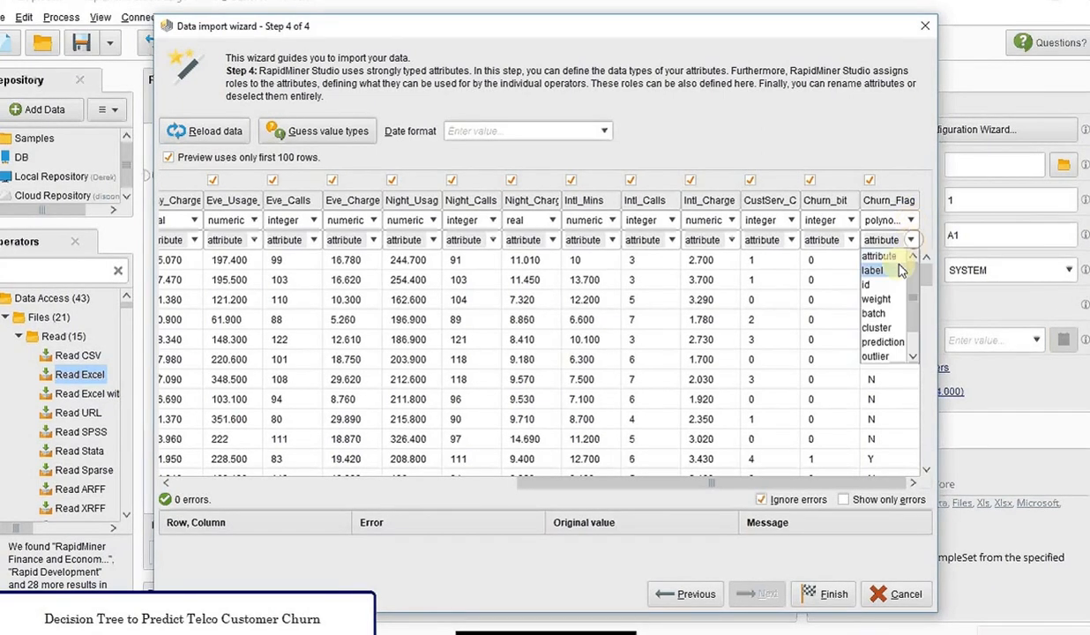
left_click(871, 270)
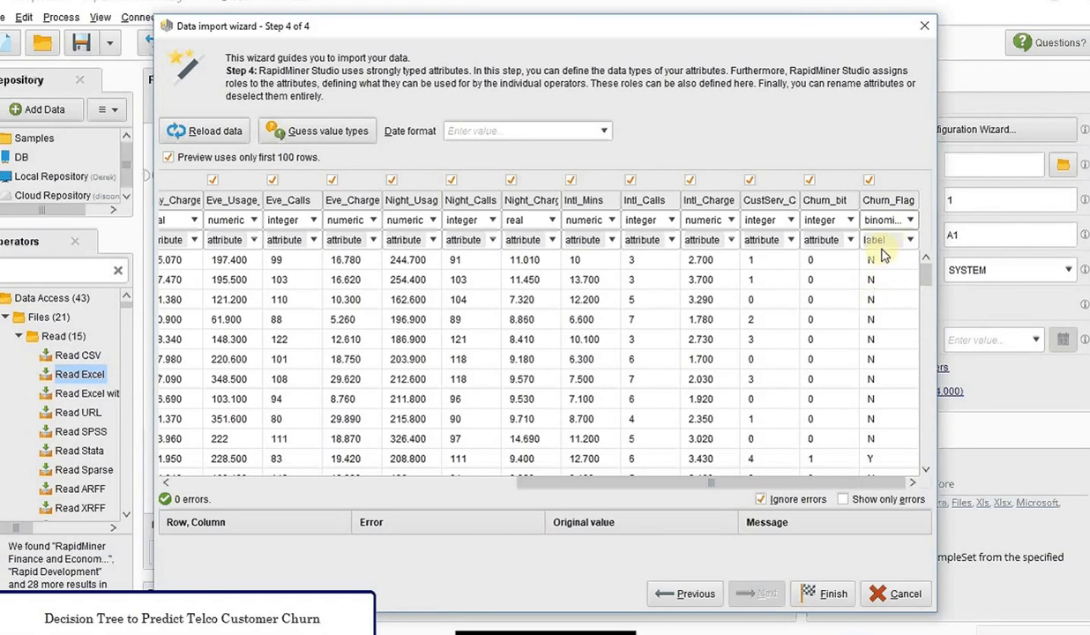
mouse_move(885, 254)
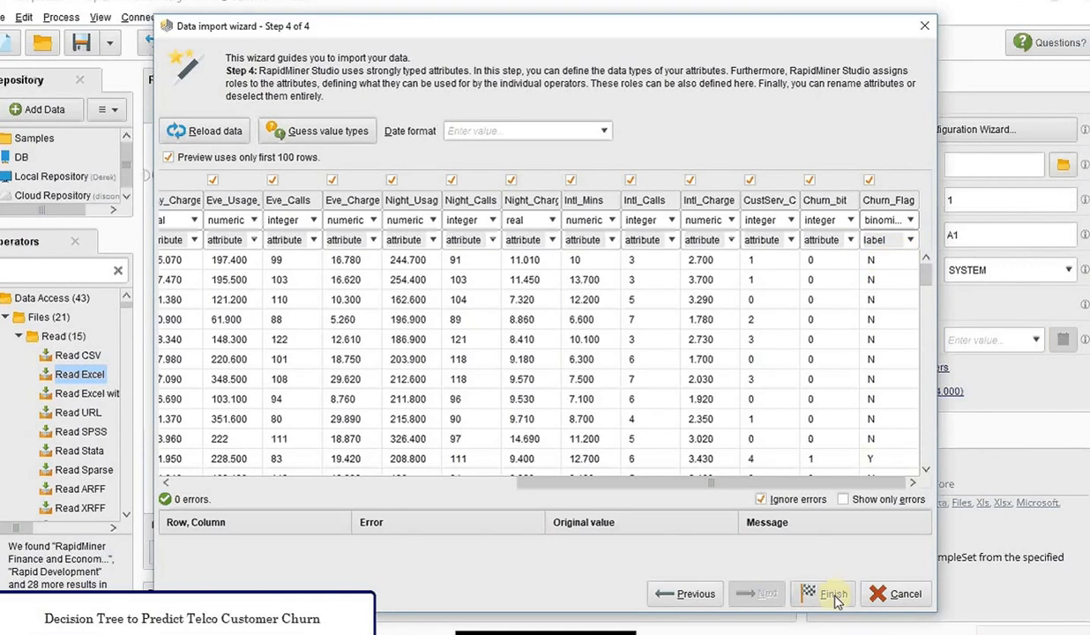
Step: Finish the import, wire Read Excel out to res, run and review the 3,000-example statistics
left_click(821, 593)
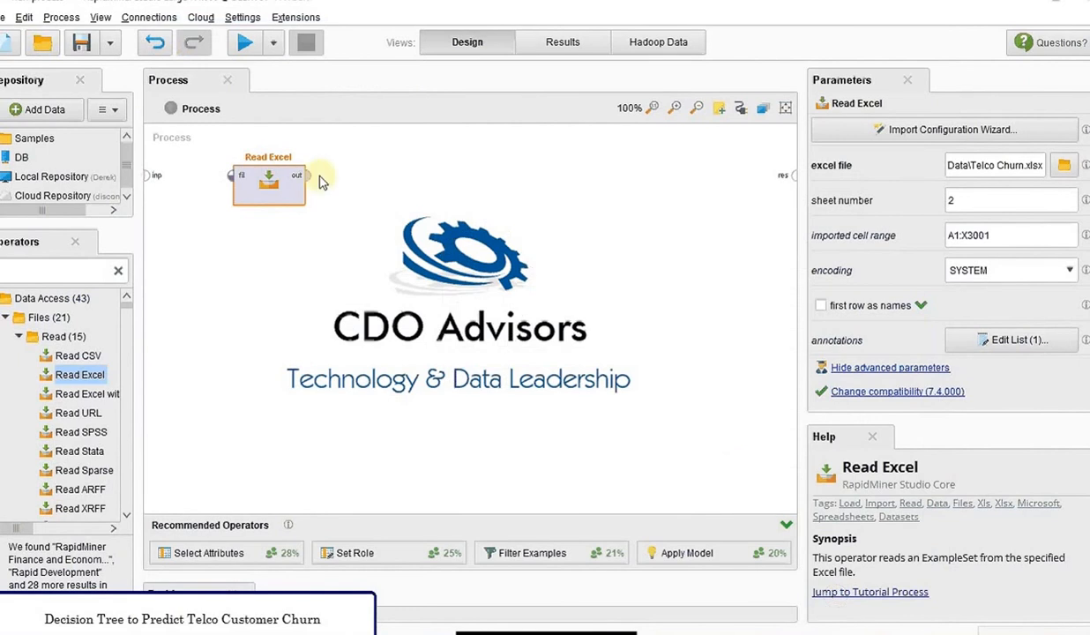
left_click_drag(297, 174, 783, 177)
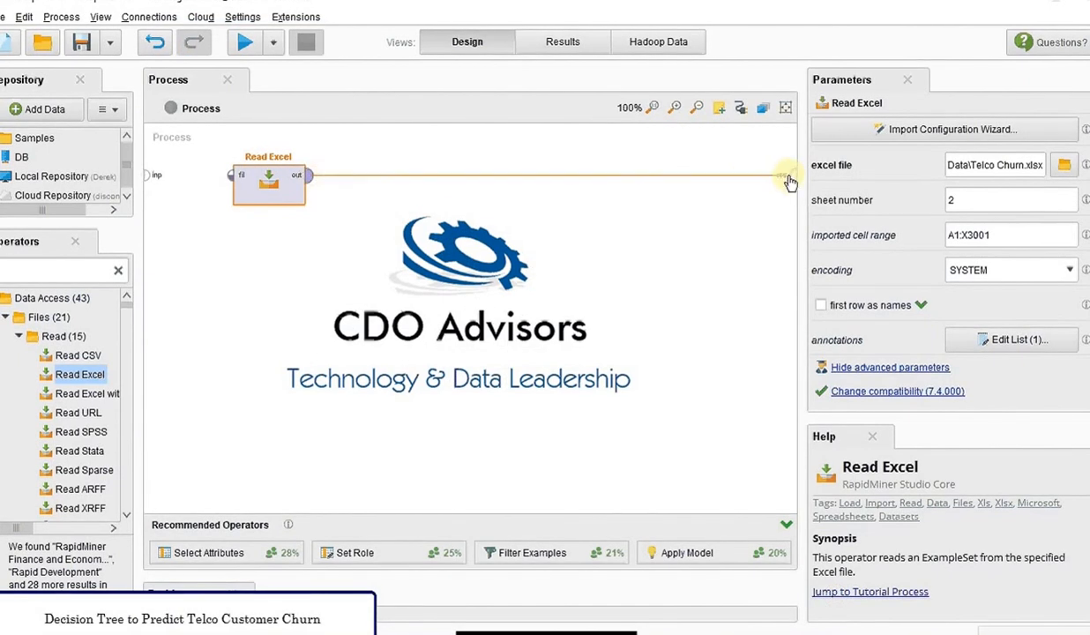
left_click(244, 42)
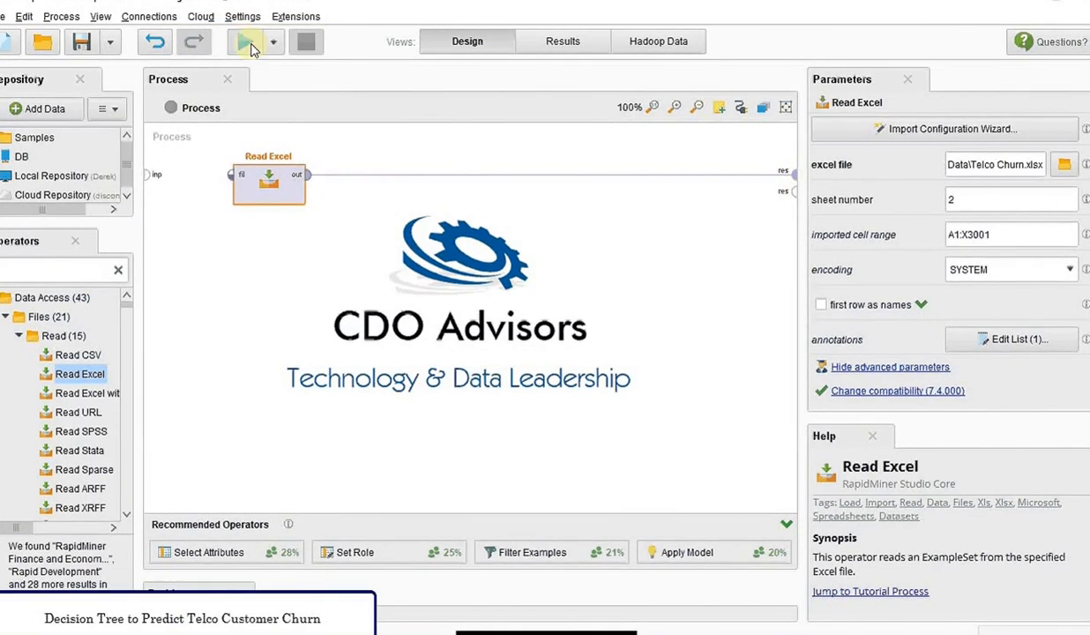
left_click(244, 42)
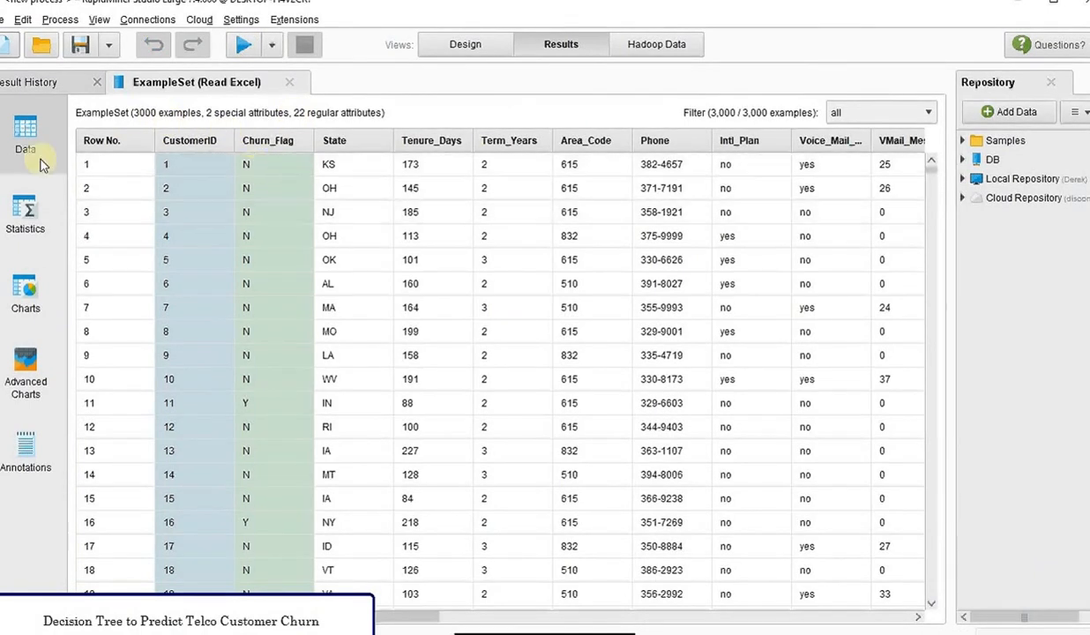
left_click(24, 211)
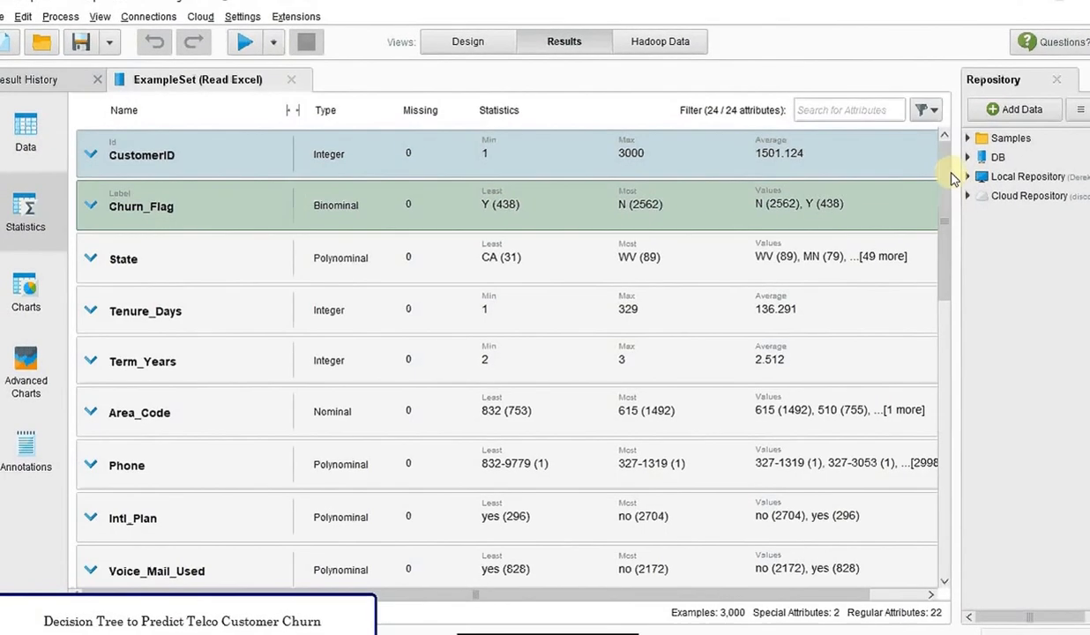
scroll("down", 3)
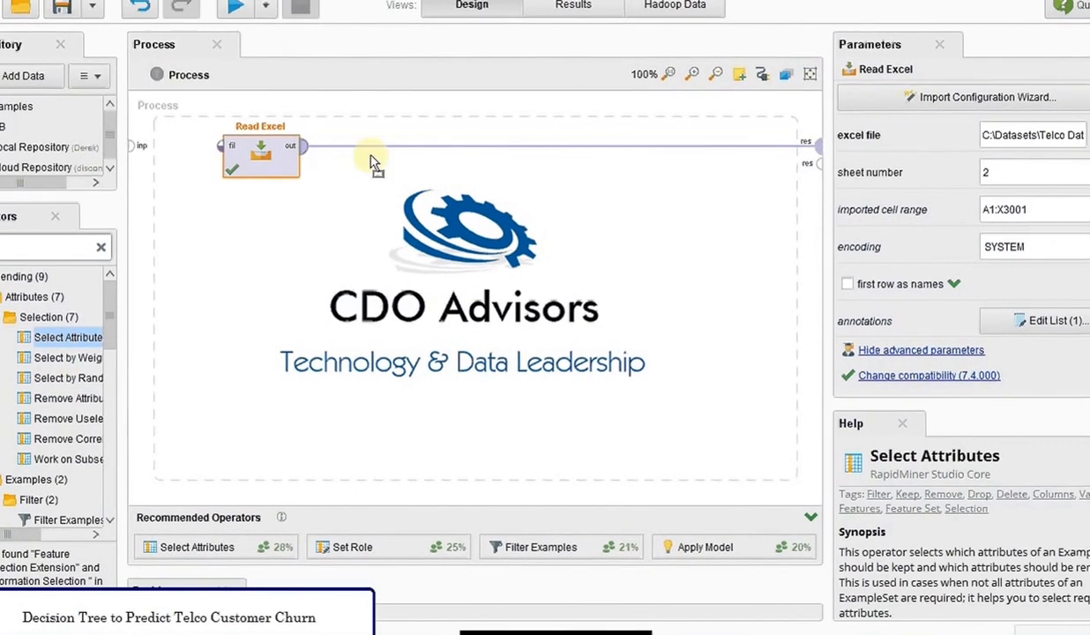
Step: Drop Select Attributes onto the connection in subset mode and bring up its attribute chooser
left_click(374, 168)
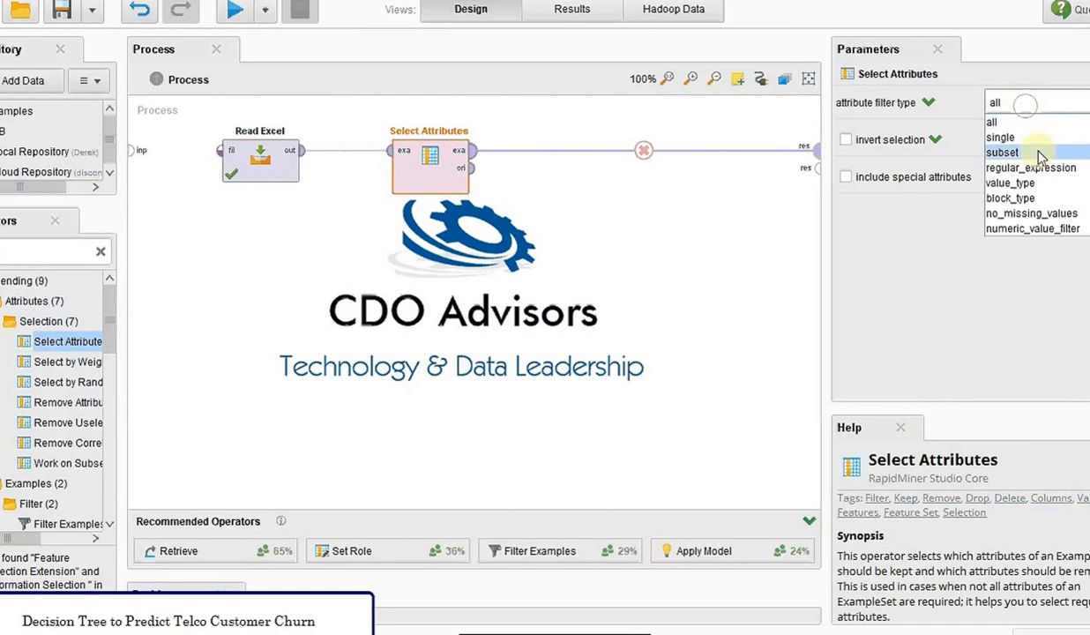
left_click(1002, 151)
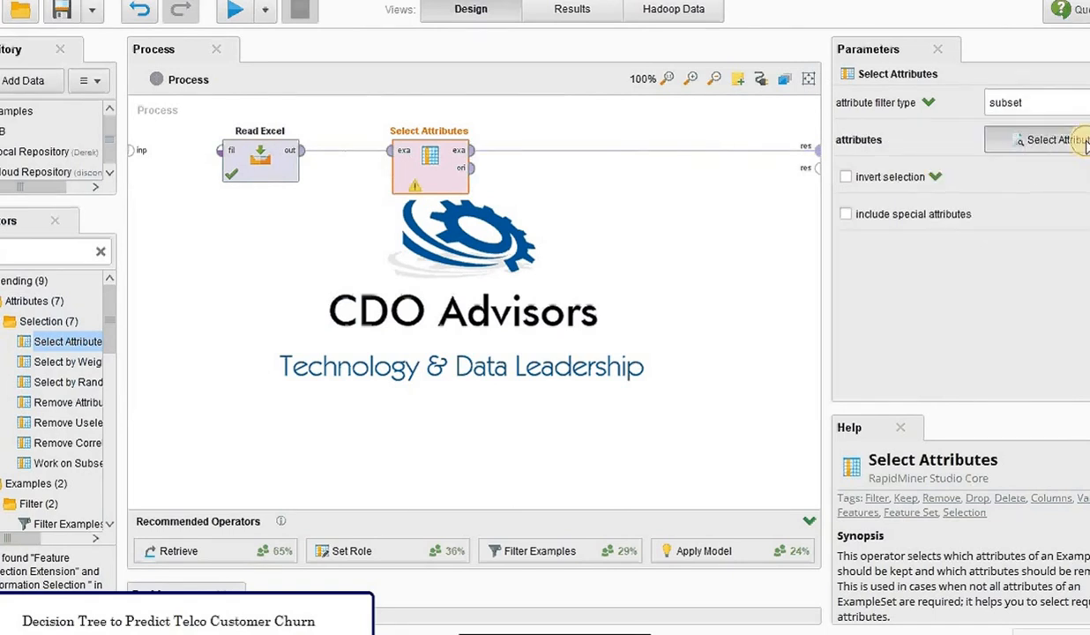
left_click(1048, 139)
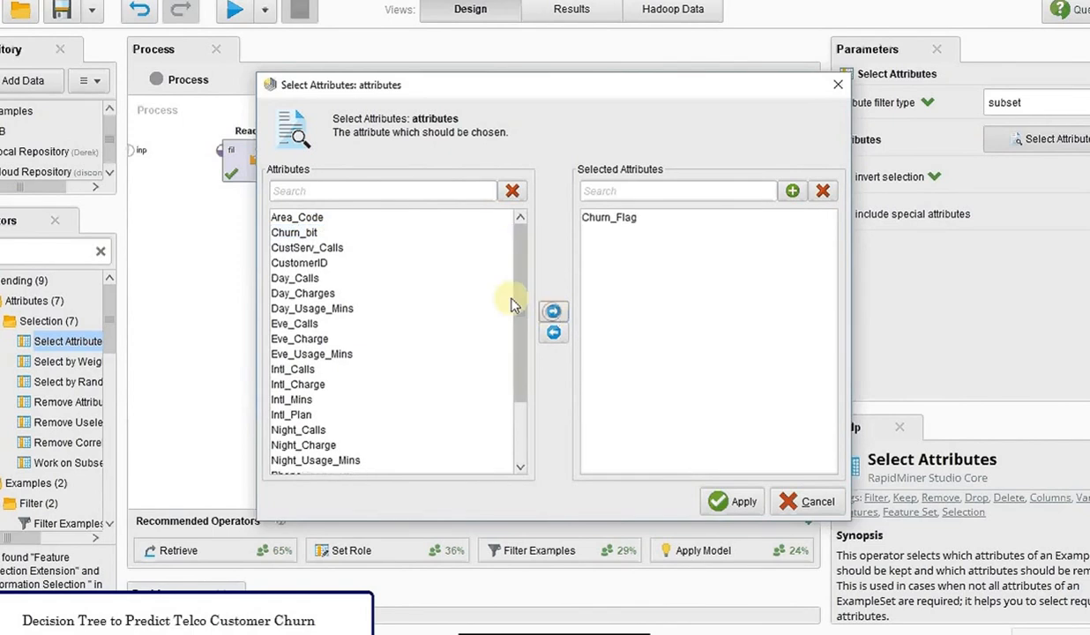
Step: Keep Day, Eve and Night usage minutes, Tenure_Days, Term_Years and VMail_Messages, then apply
left_click(311, 307)
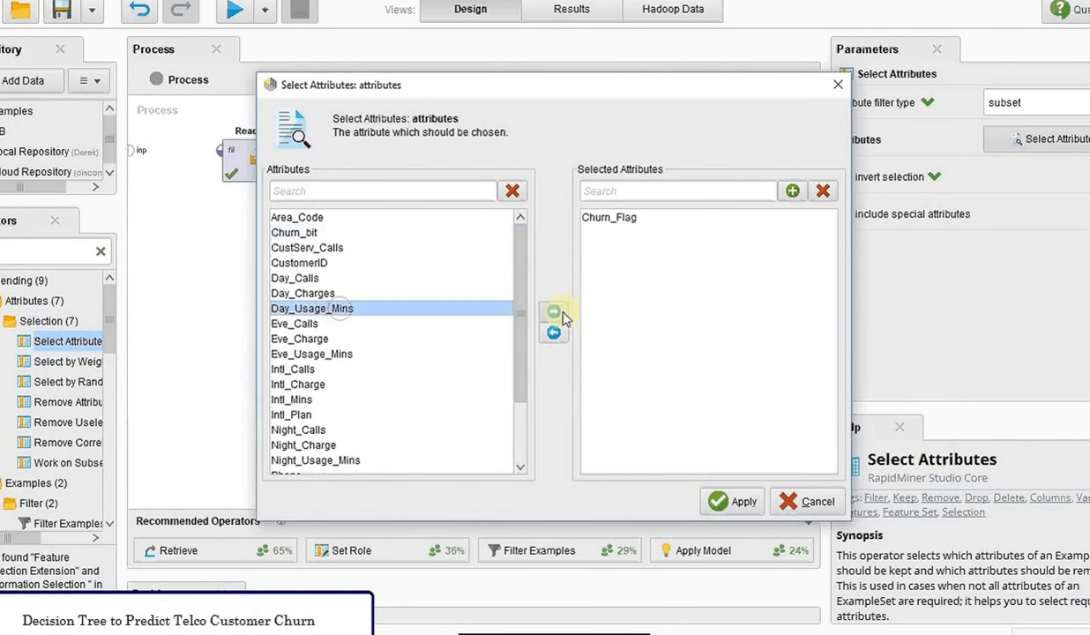
left_click(553, 310)
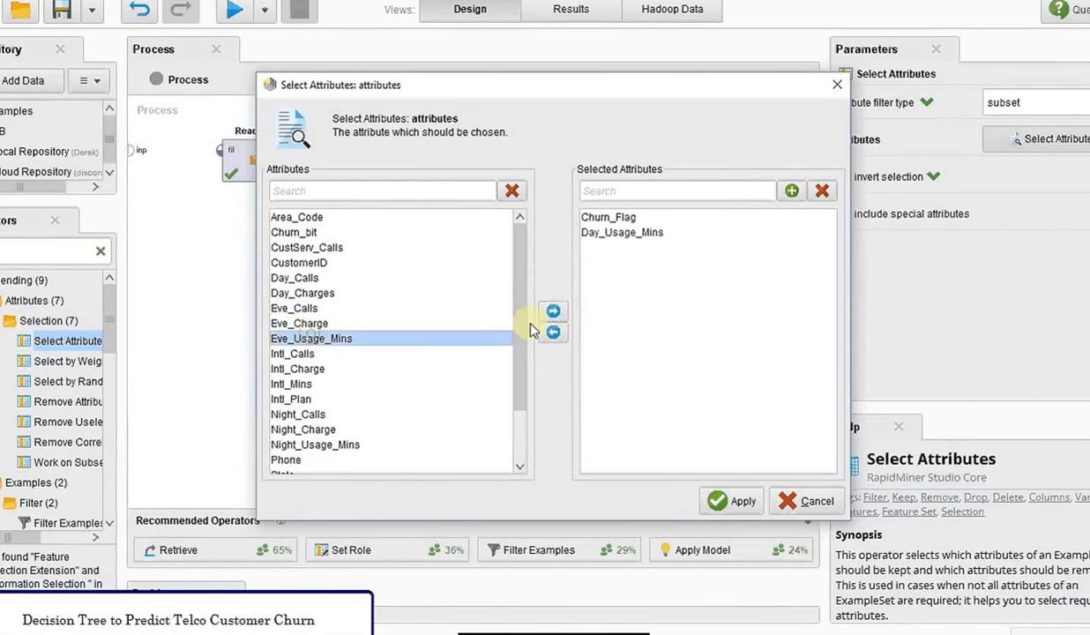
left_click(554, 310)
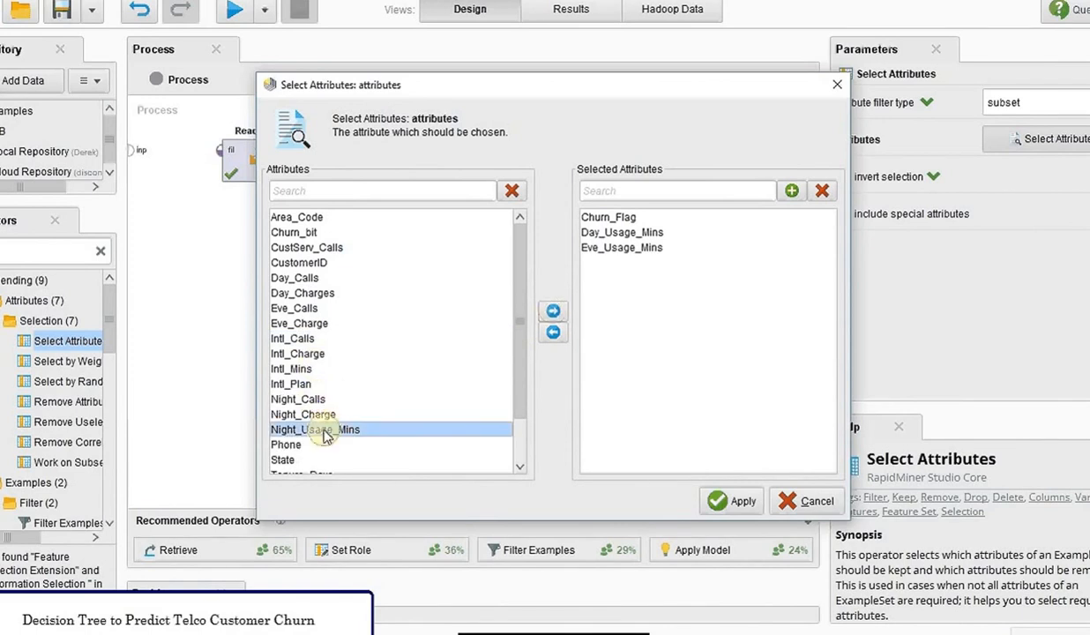
left_click(552, 310)
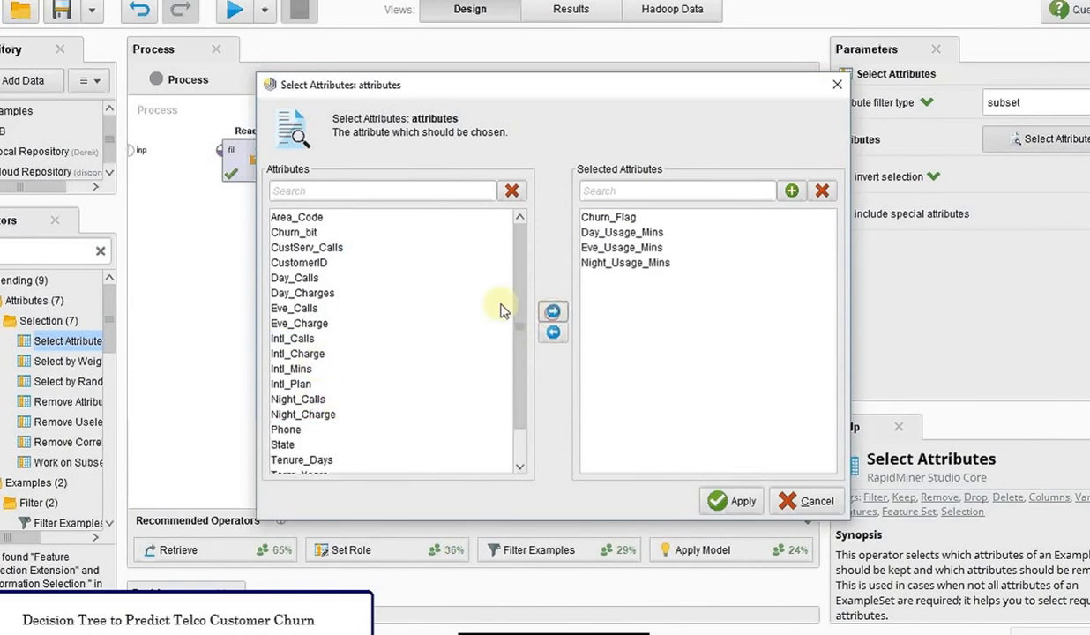
left_click(291, 369)
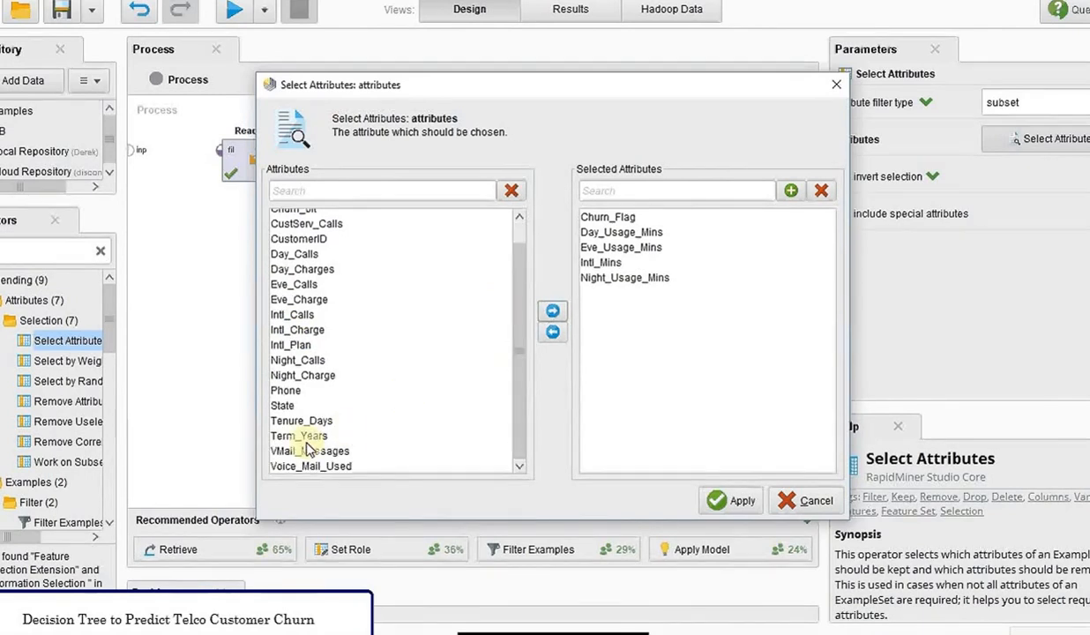
left_click(301, 420)
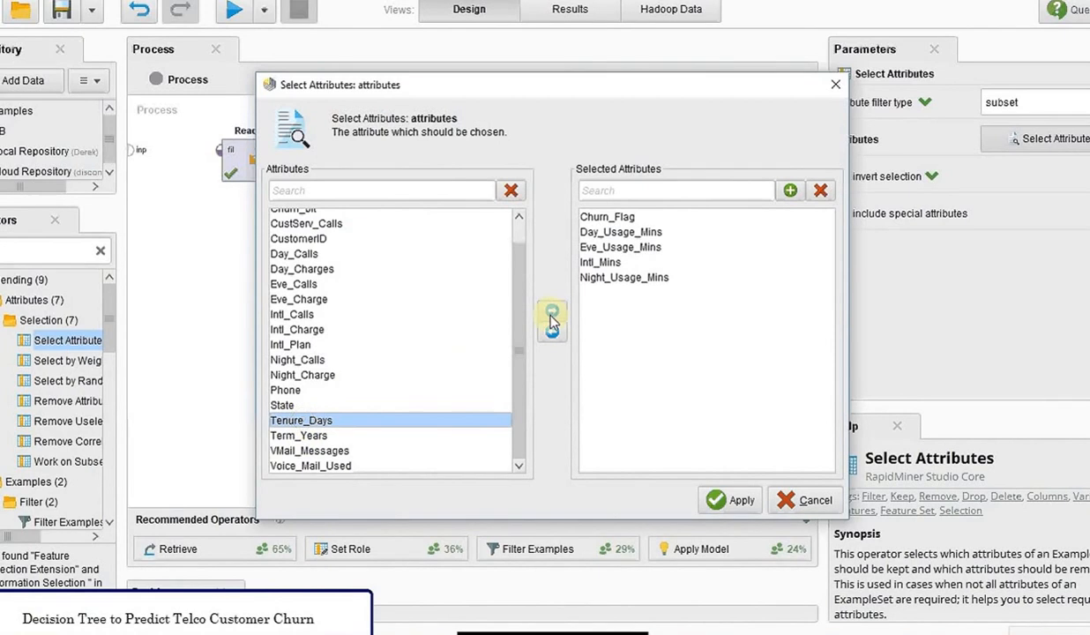
left_click(552, 320)
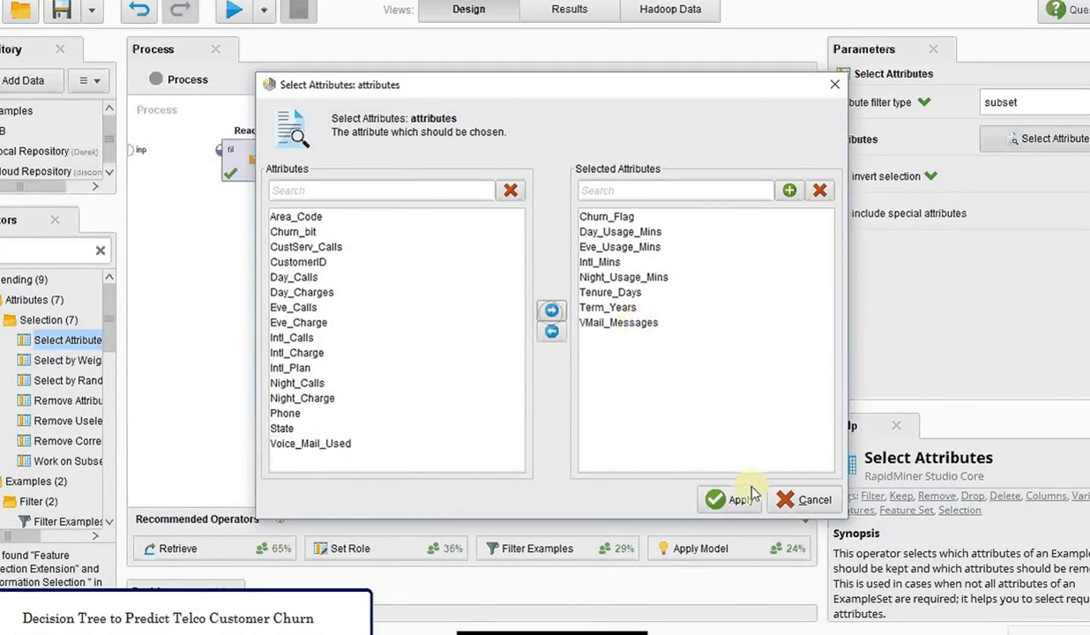
left_click(730, 499)
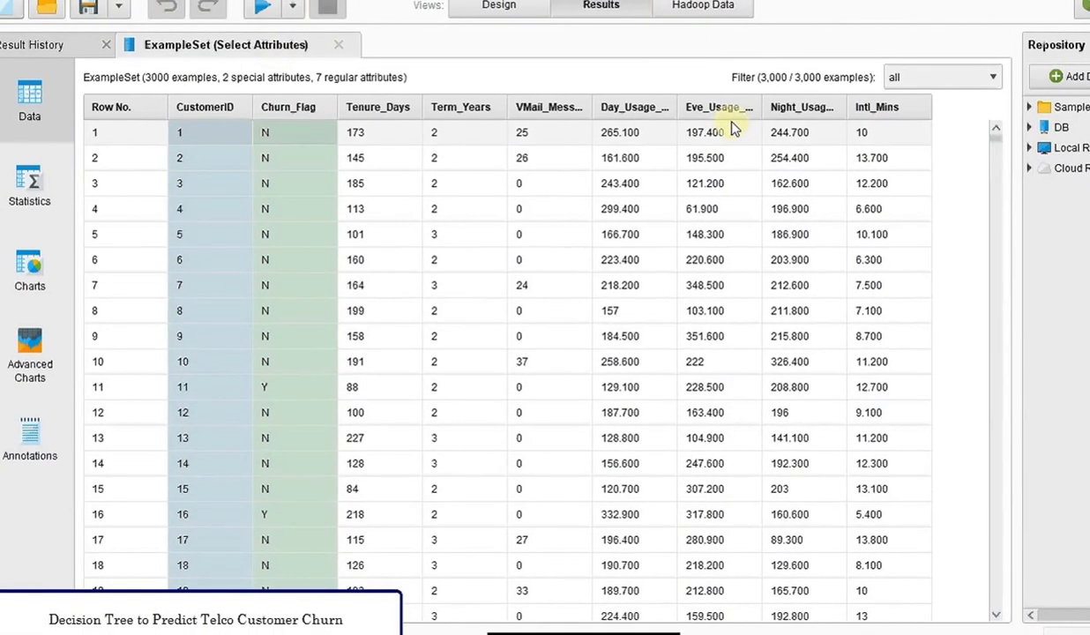
Step: Check the filtered example set in Results and return to the Design view
left_click(496, 7)
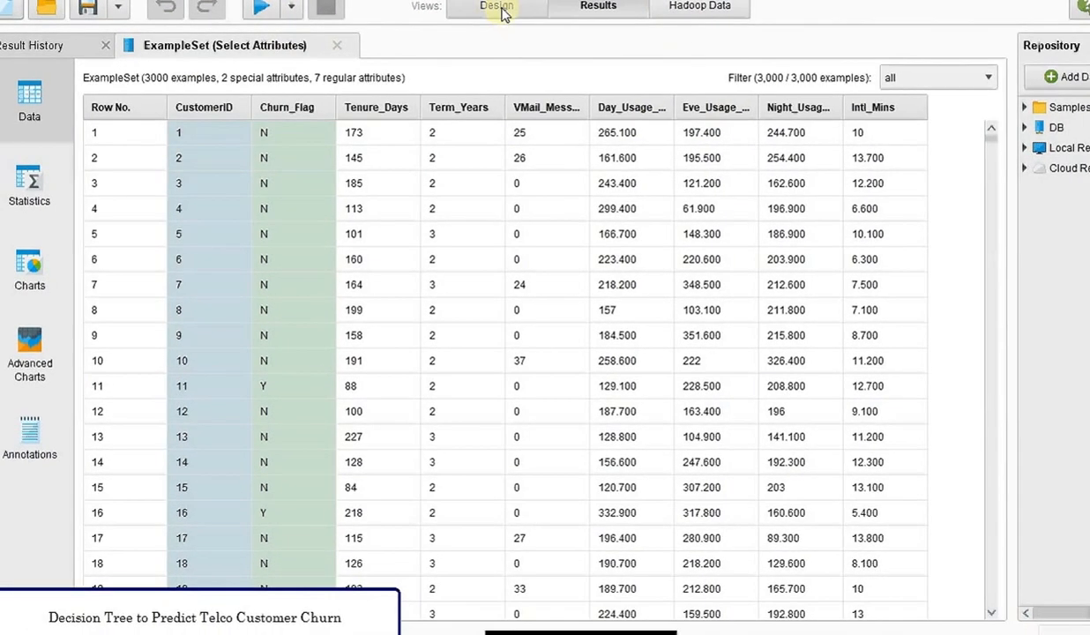
mouse_move(495, 7)
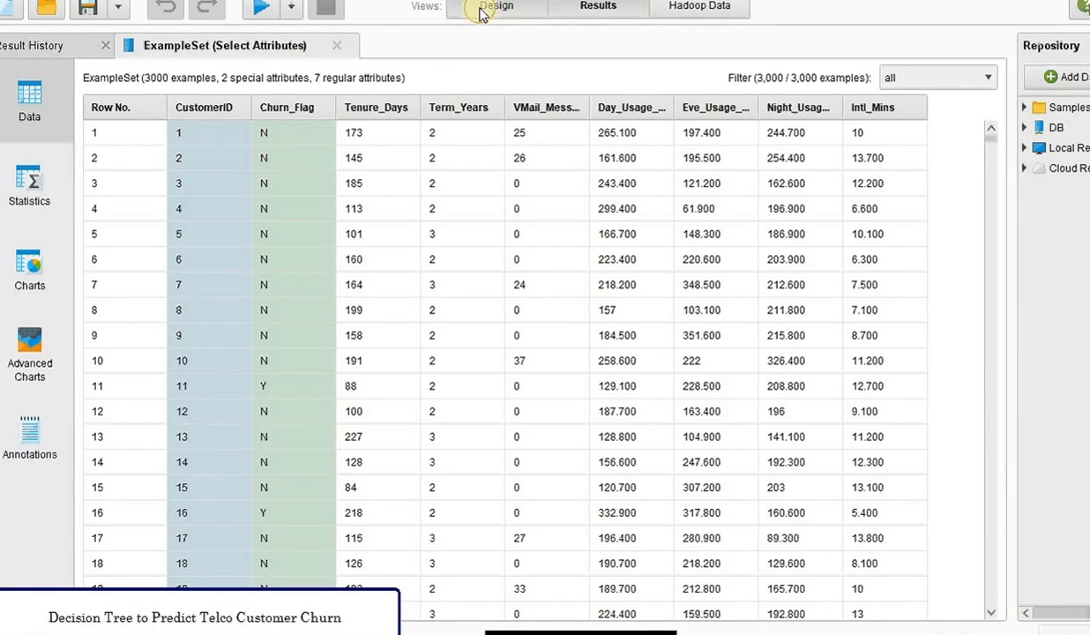
left_click(497, 9)
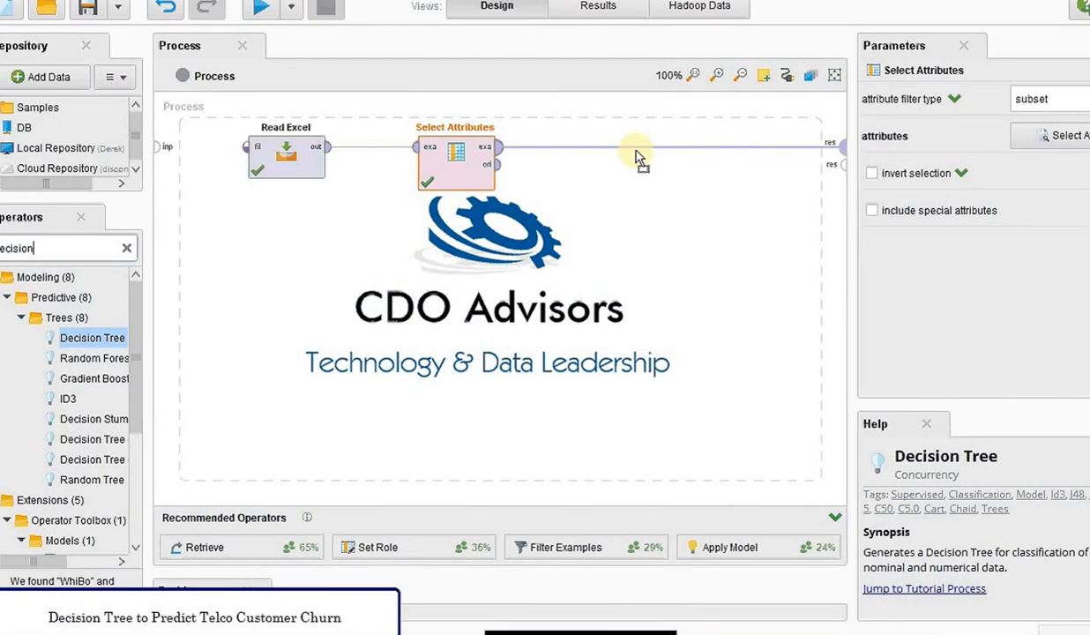
mouse_move(649, 162)
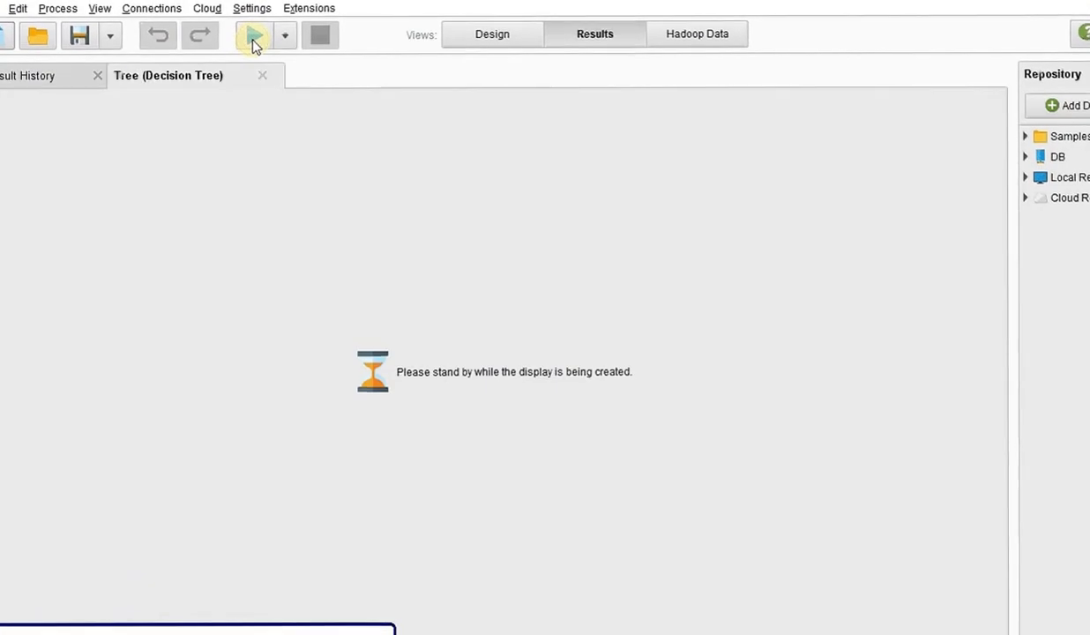
Step: Show the Tree (Decision Tree) result and inspect class counts of the large N leaf
left_click(254, 34)
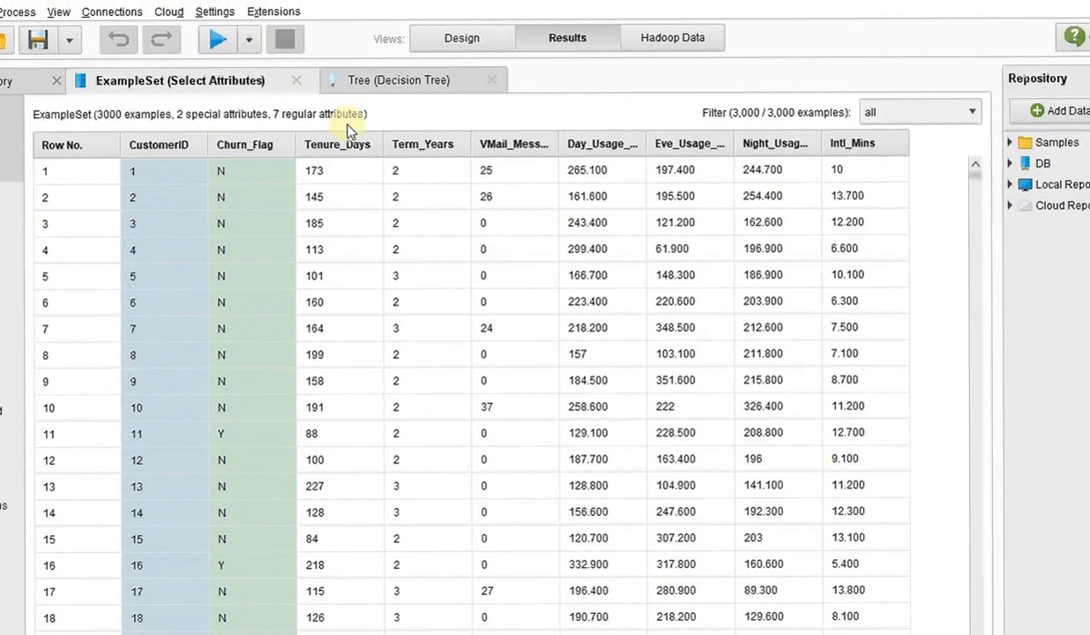
left_click(401, 80)
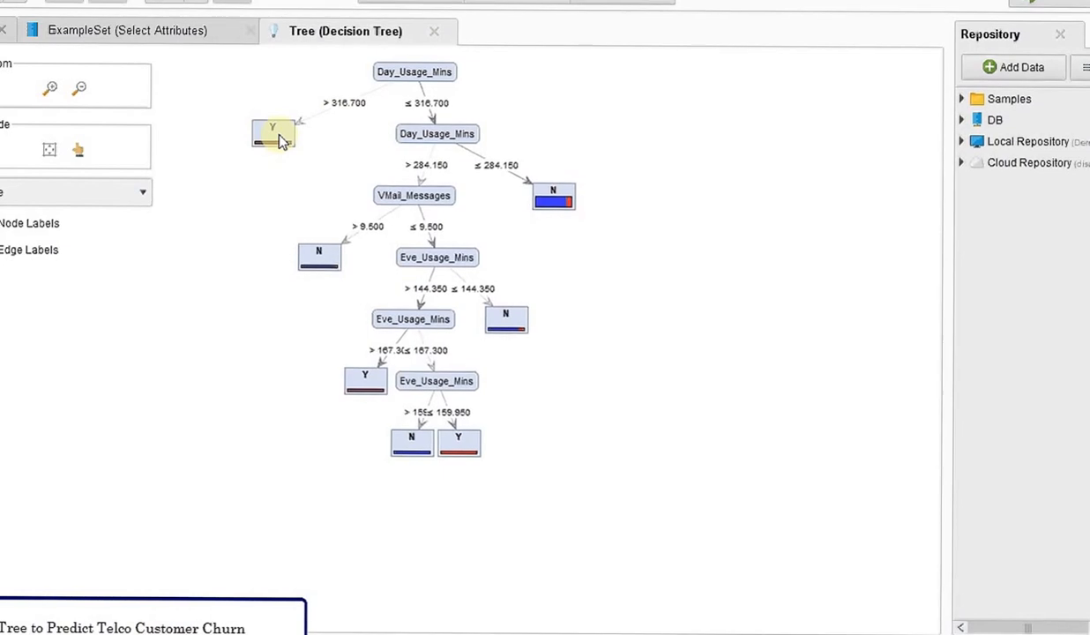
mouse_move(273, 134)
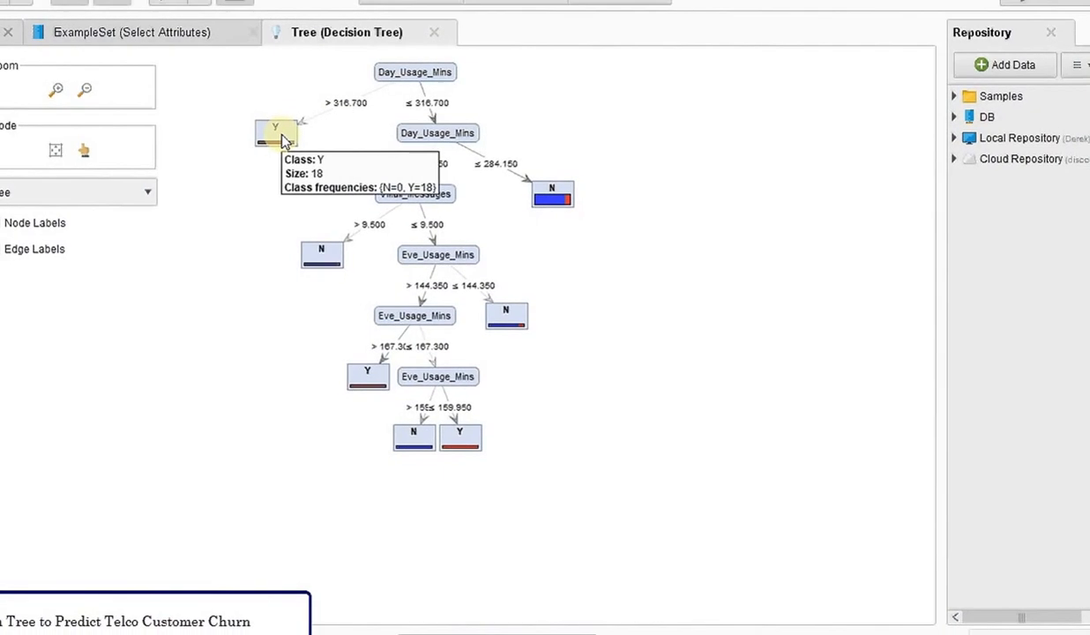
mouse_move(393, 109)
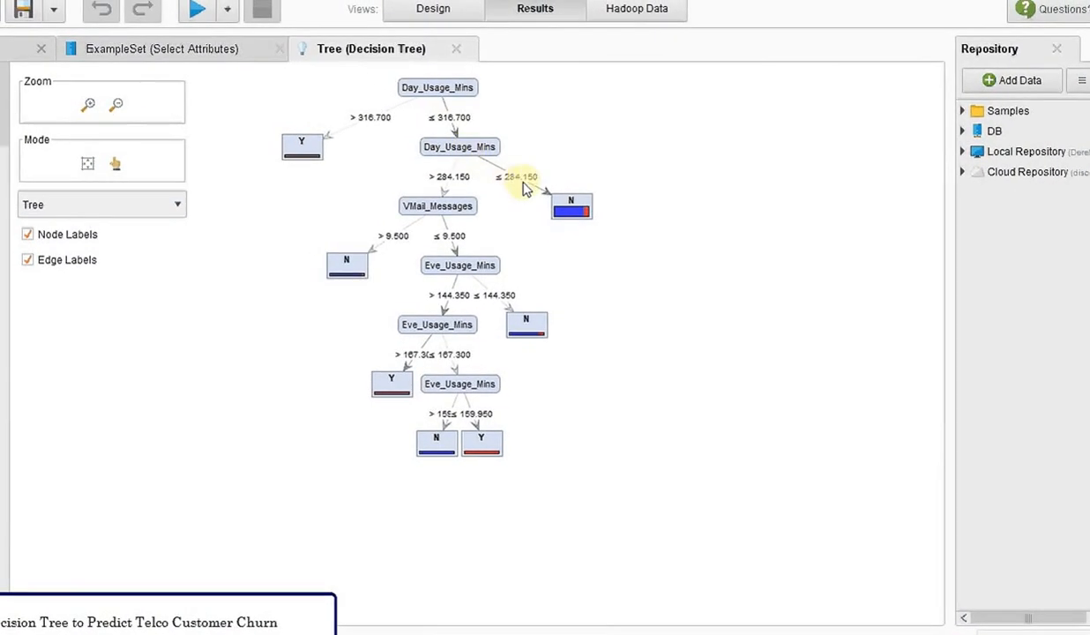
left_click(571, 209)
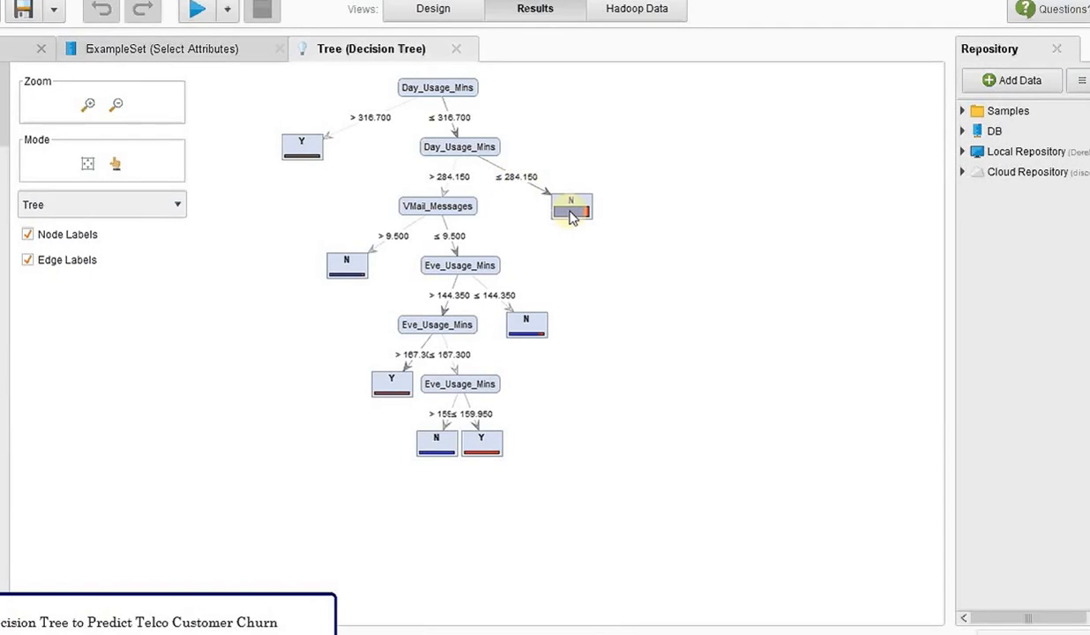
mouse_move(571, 208)
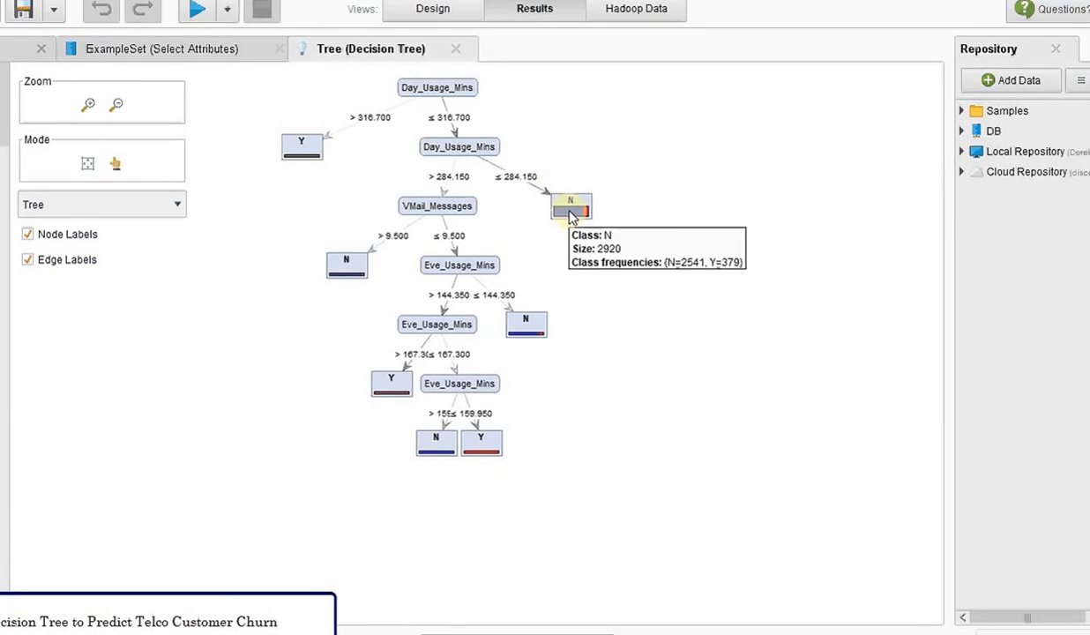
mouse_move(575, 79)
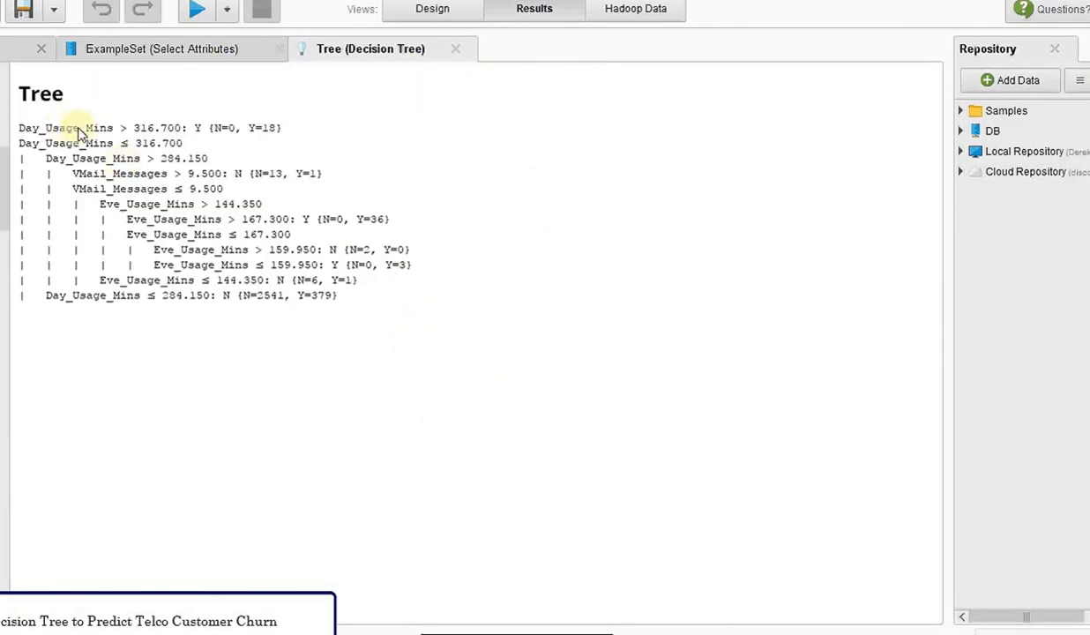
mouse_move(157, 175)
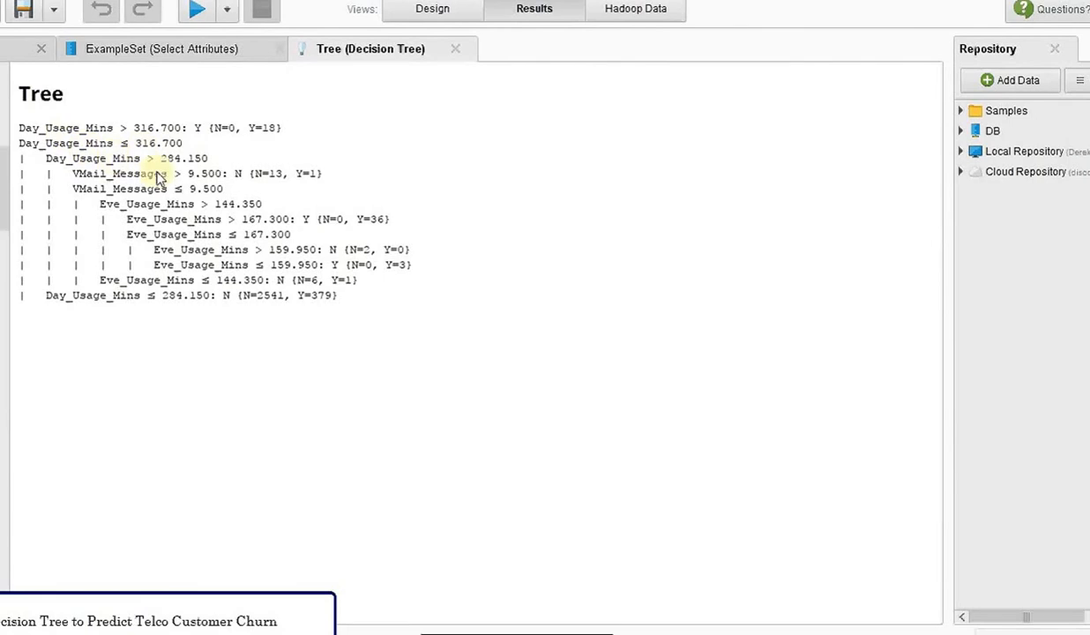
mouse_move(333, 218)
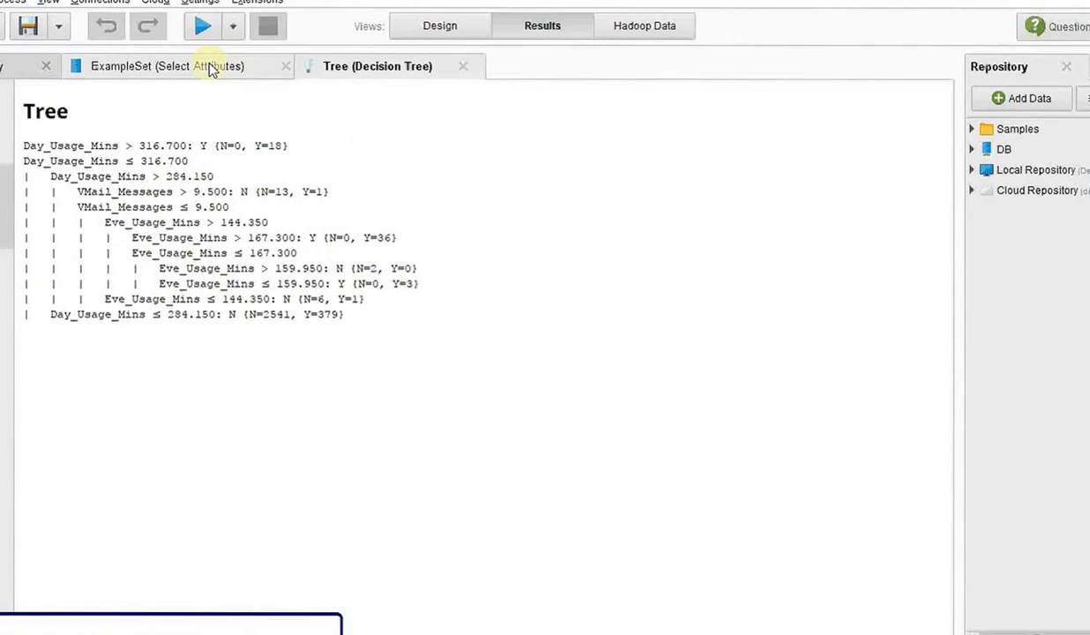
Step: Switch back to the ExampleSet (Select Attributes) result tab
left_click(166, 65)
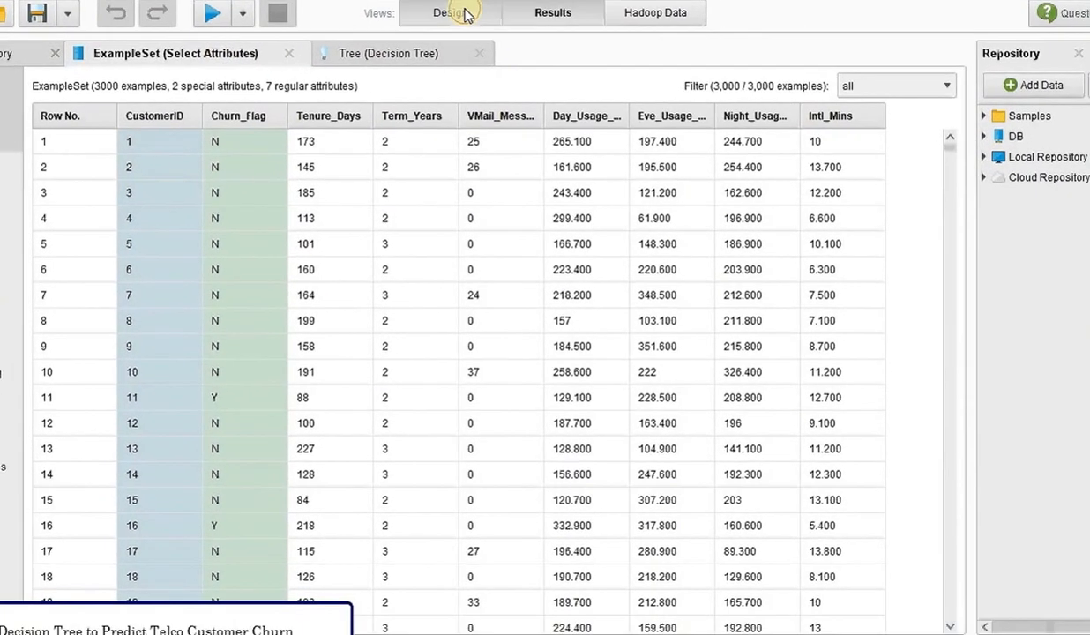
Step: Back in Design, add CustServ_Calls to the kept attributes and apply
left_click(451, 12)
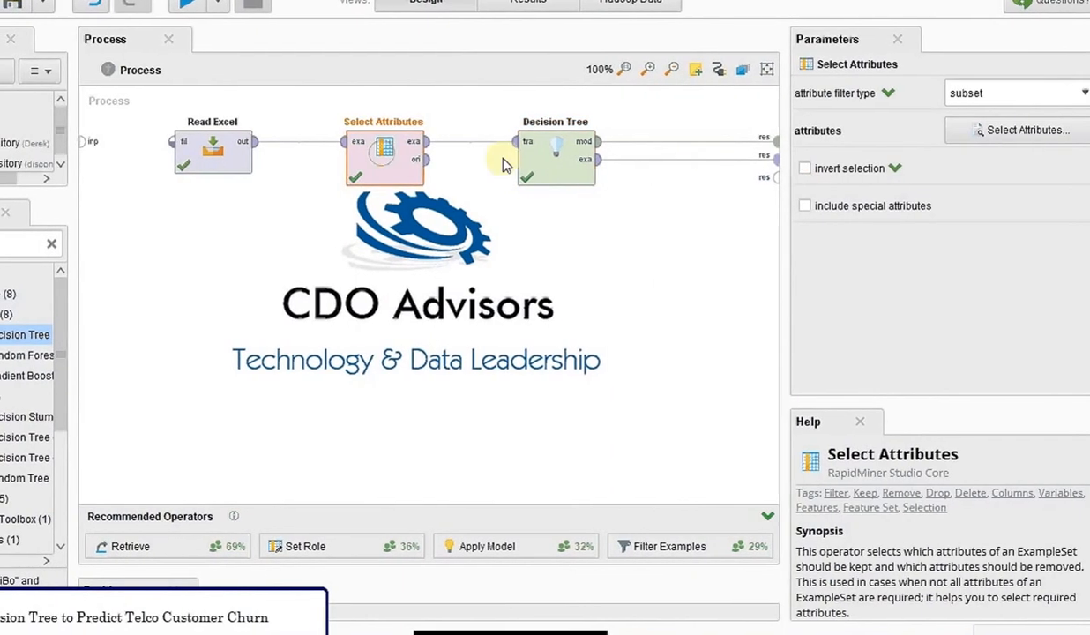
left_click(1023, 131)
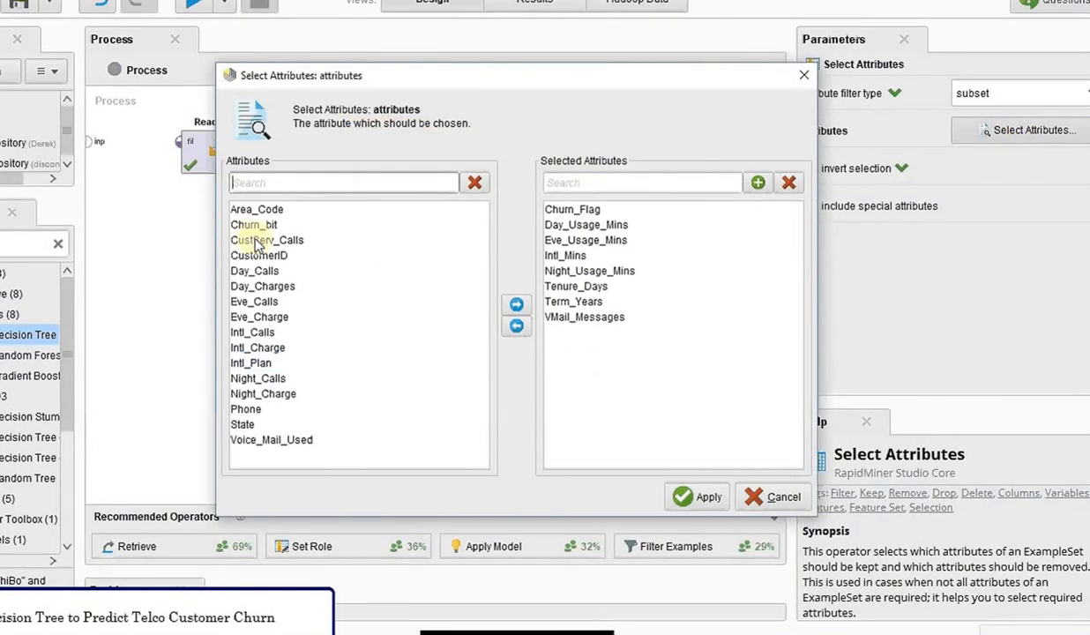
left_click(515, 303)
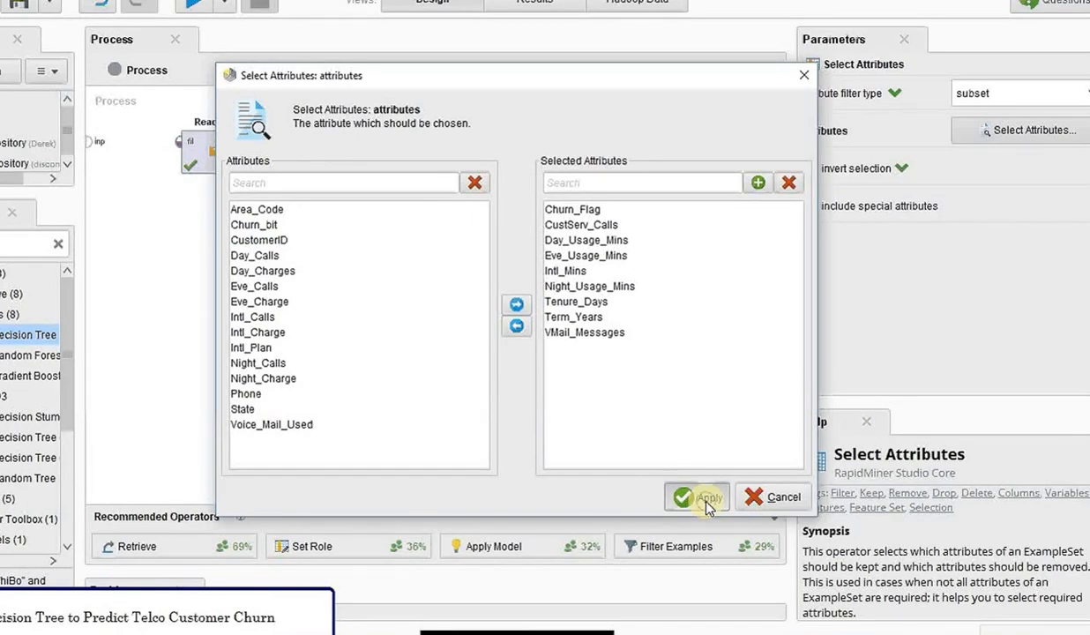
left_click(697, 497)
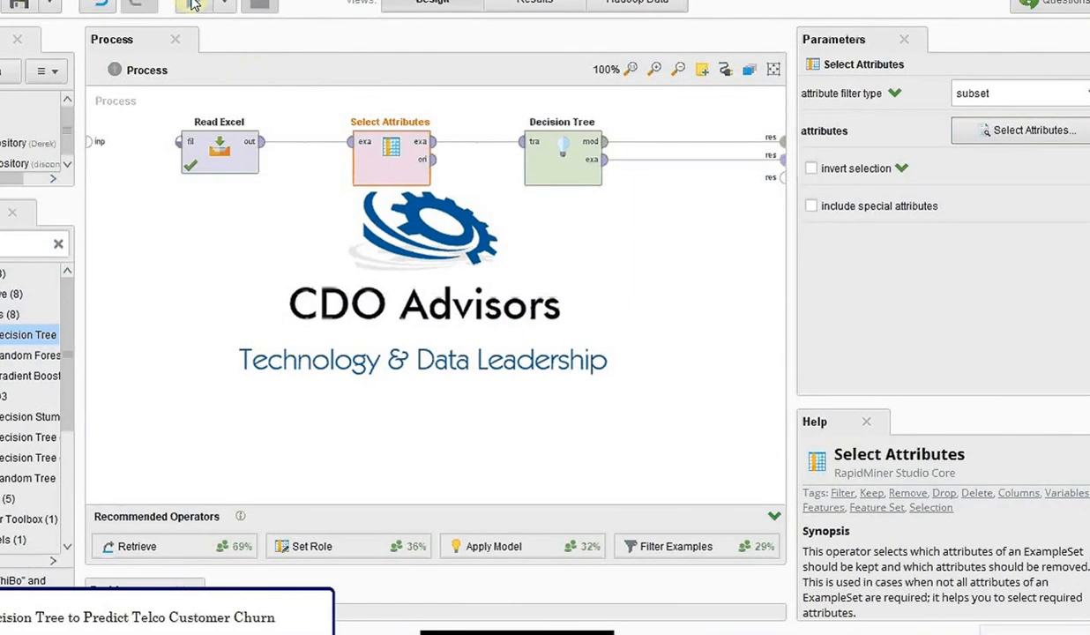
Step: Rerun and pan the rebuilt tree to see the CustServ_Calls splits under Day_Usage_Mins
left_click(194, 18)
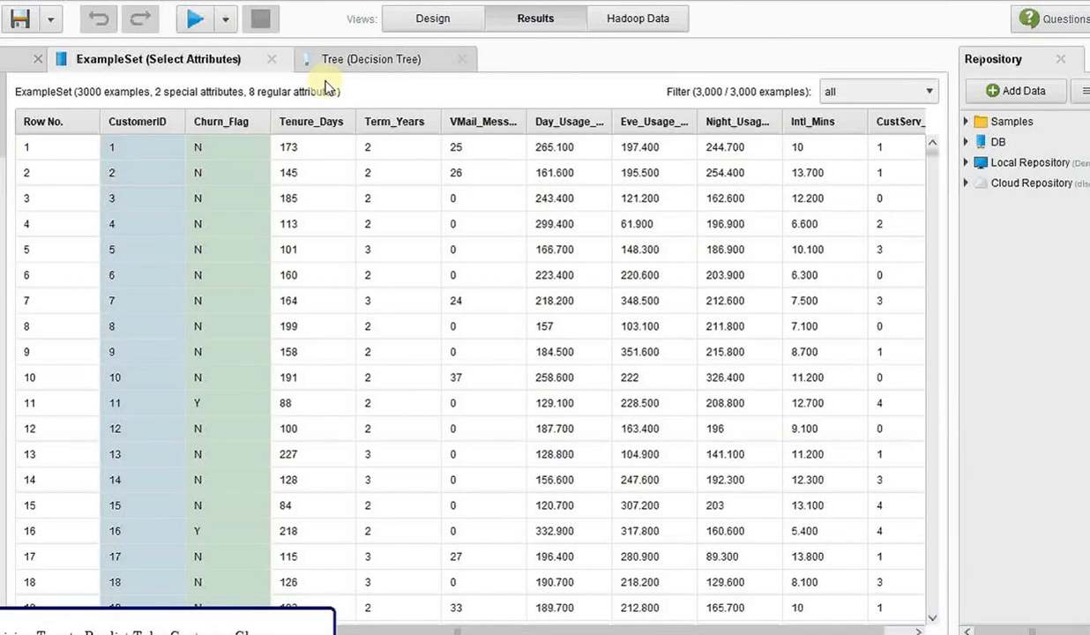
left_click(370, 60)
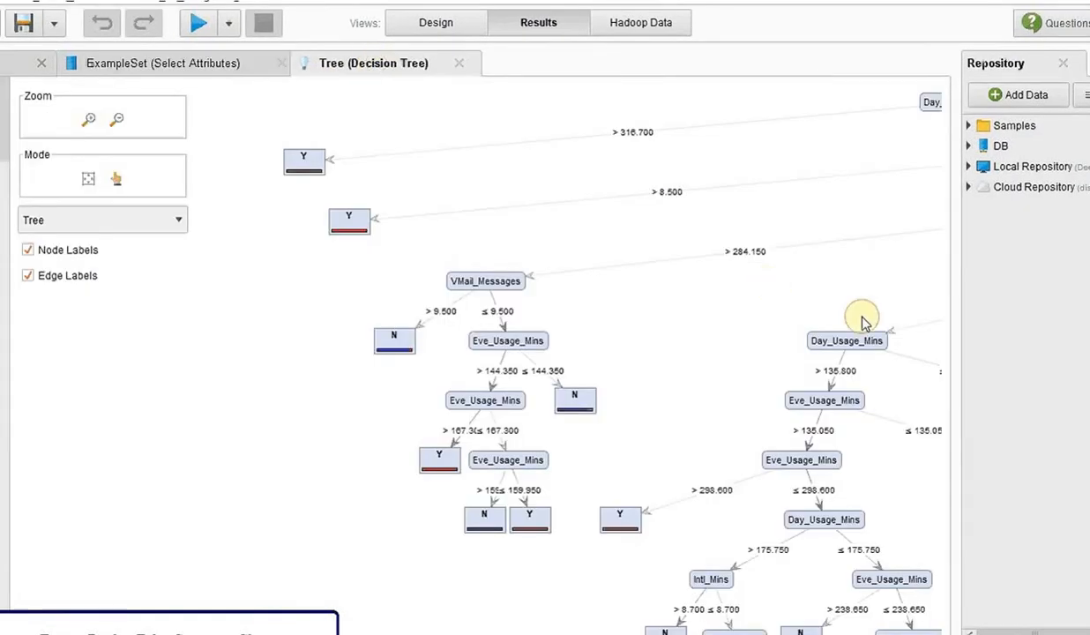
left_click_drag(862, 318, 575, 353)
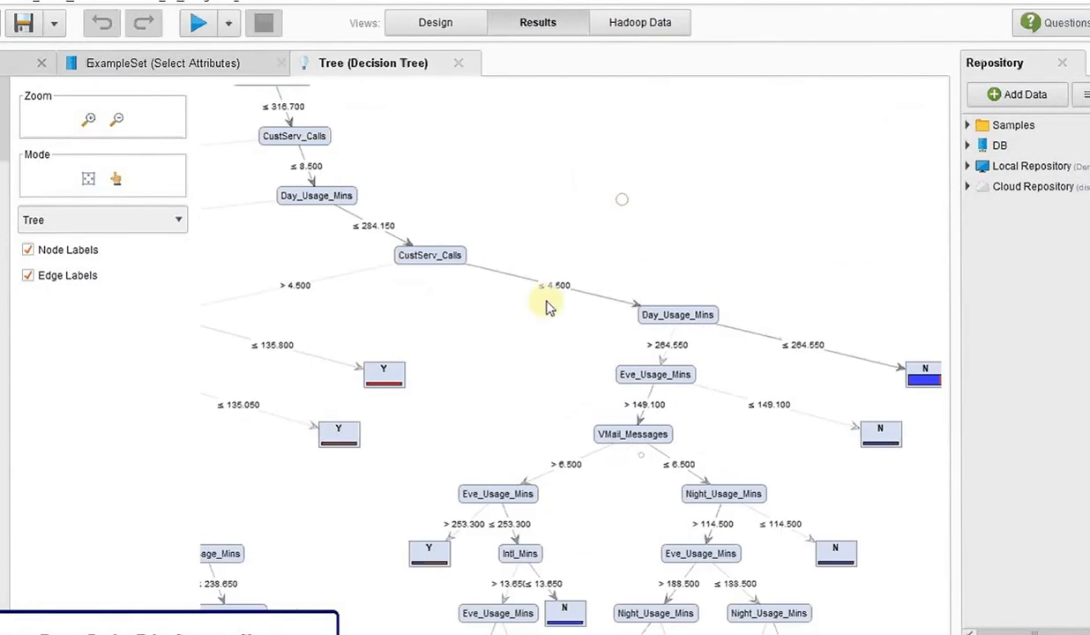
left_click_drag(547, 306, 476, 415)
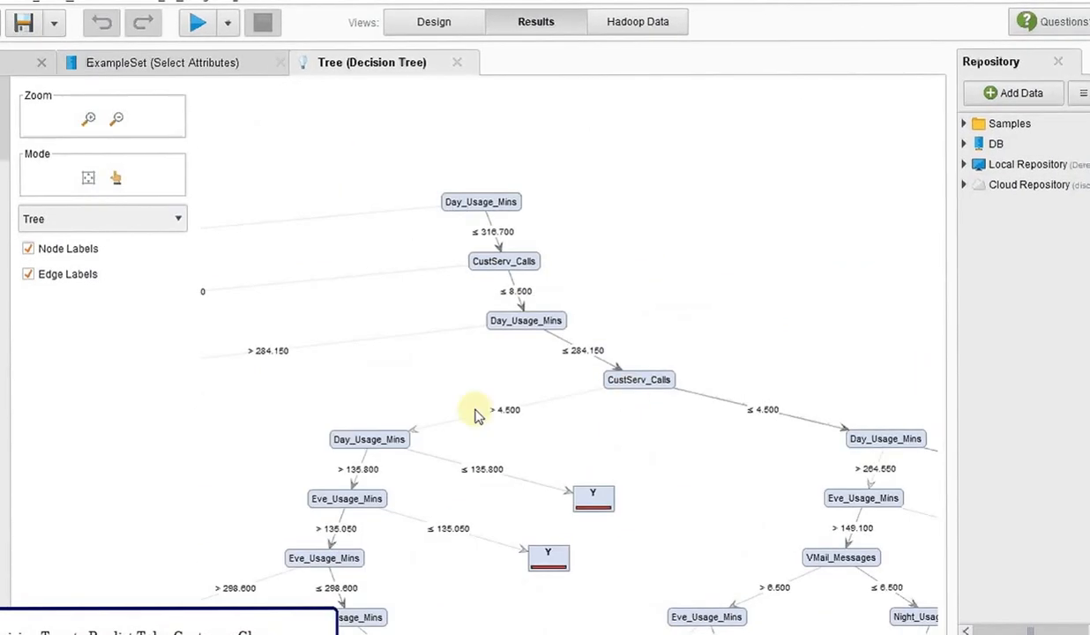
mouse_move(492, 475)
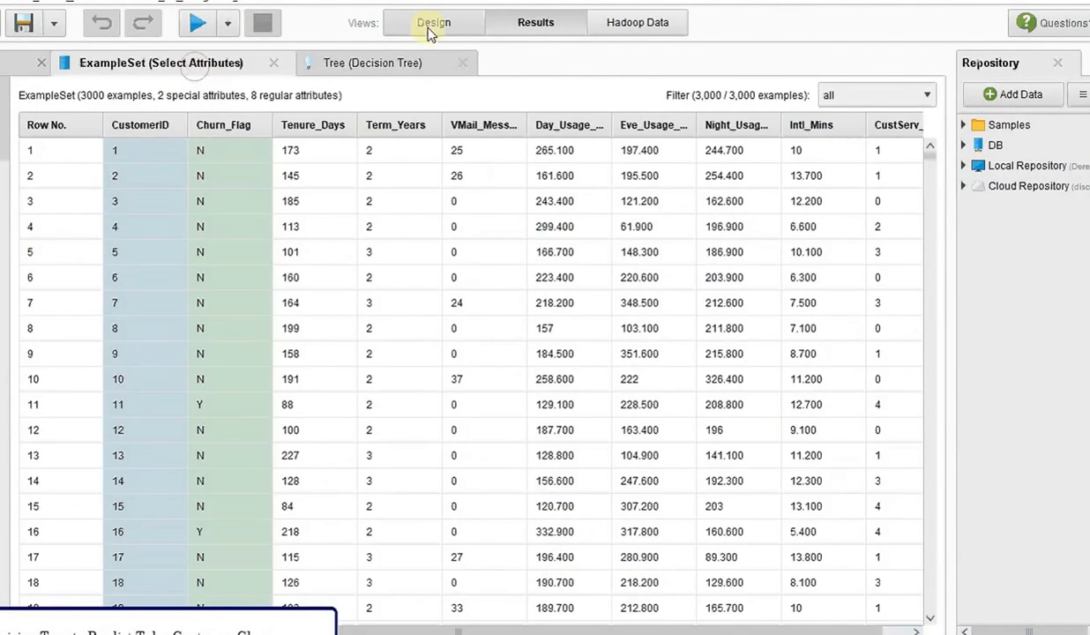
Step: Return to the Design view showing the Read Excel → Select Attributes → Decision Tree process
left_click(434, 21)
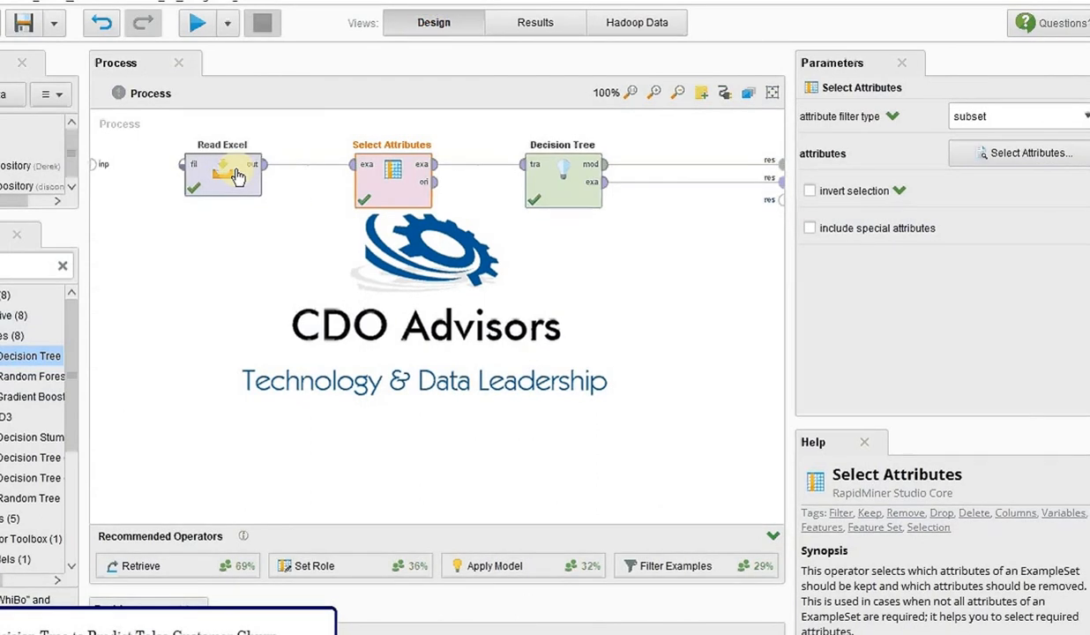
mouse_move(576, 180)
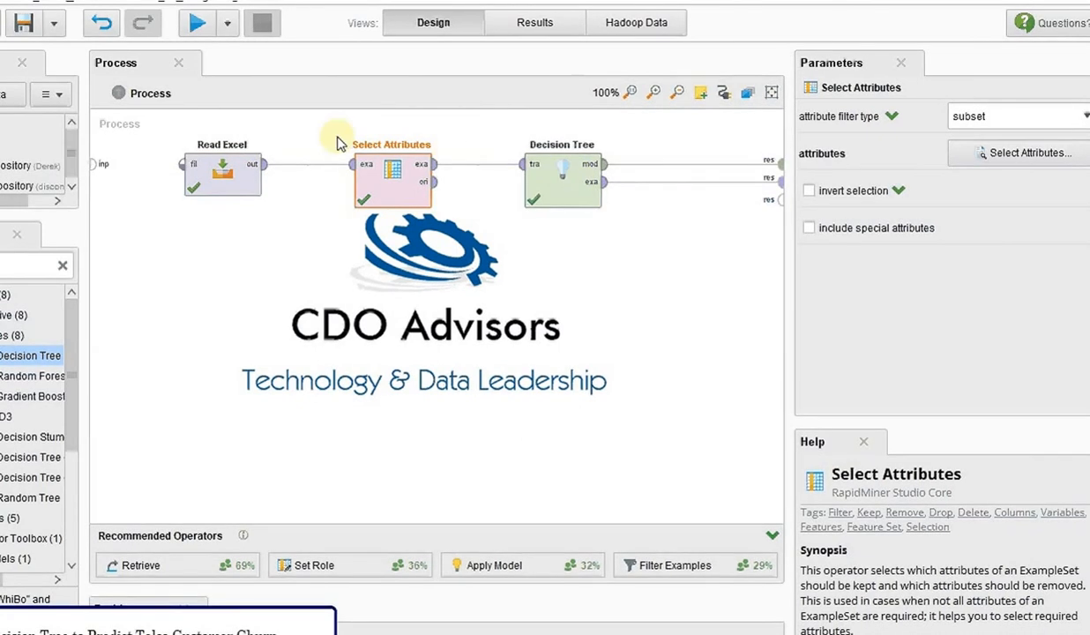
mouse_move(296, 141)
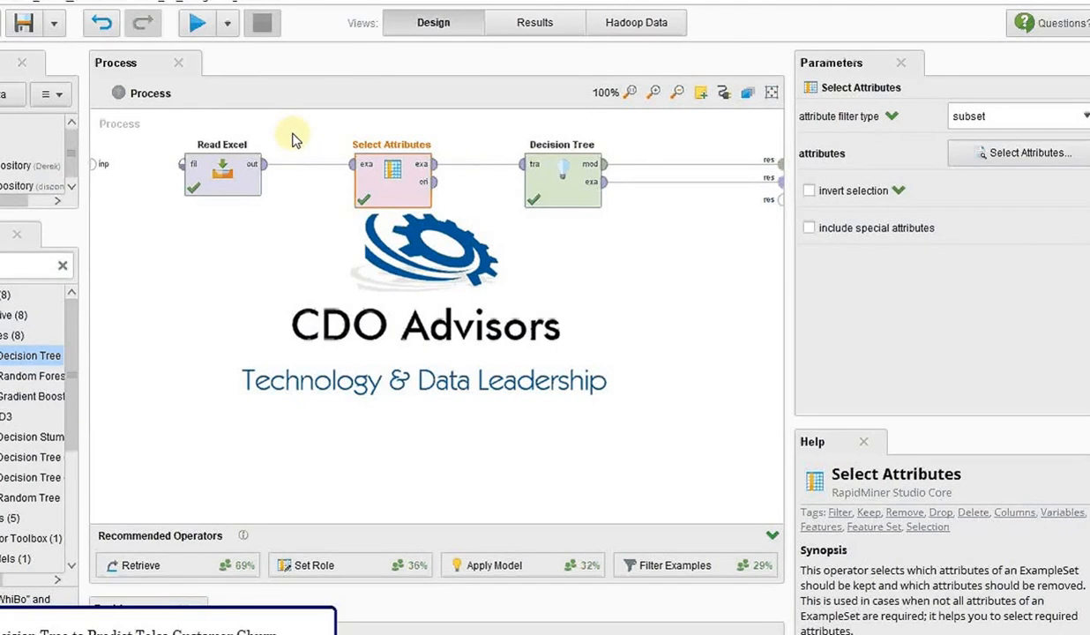